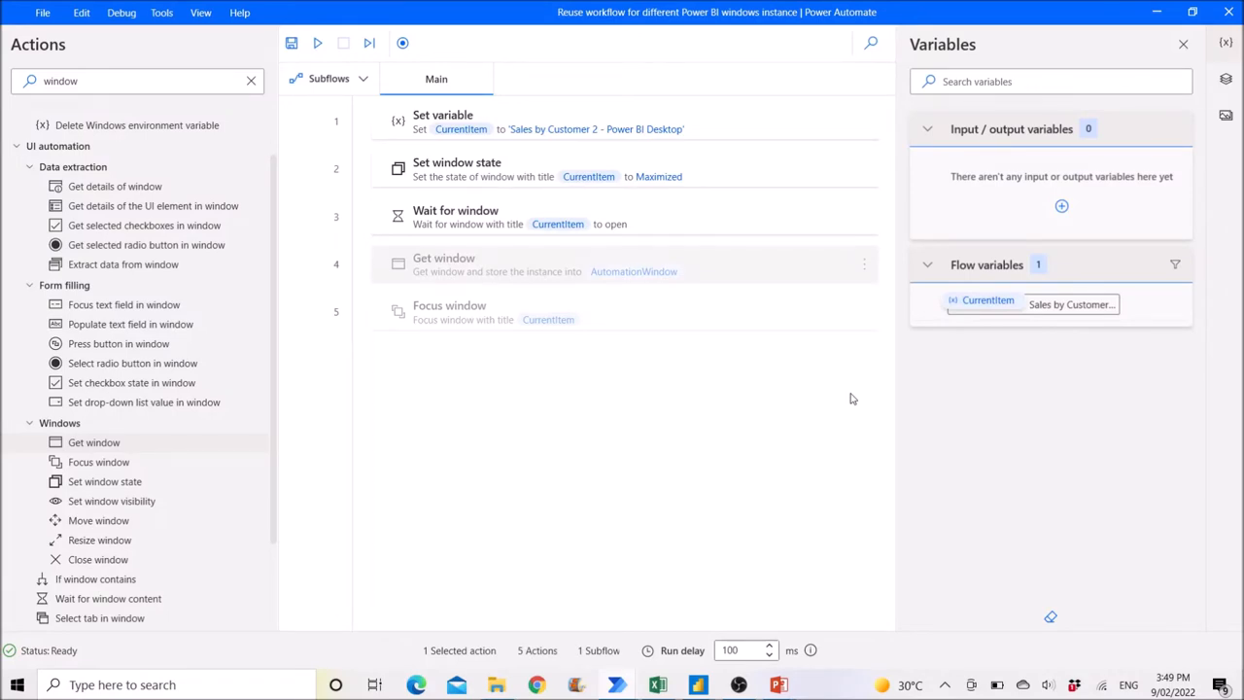
mouse_move(727, 274)
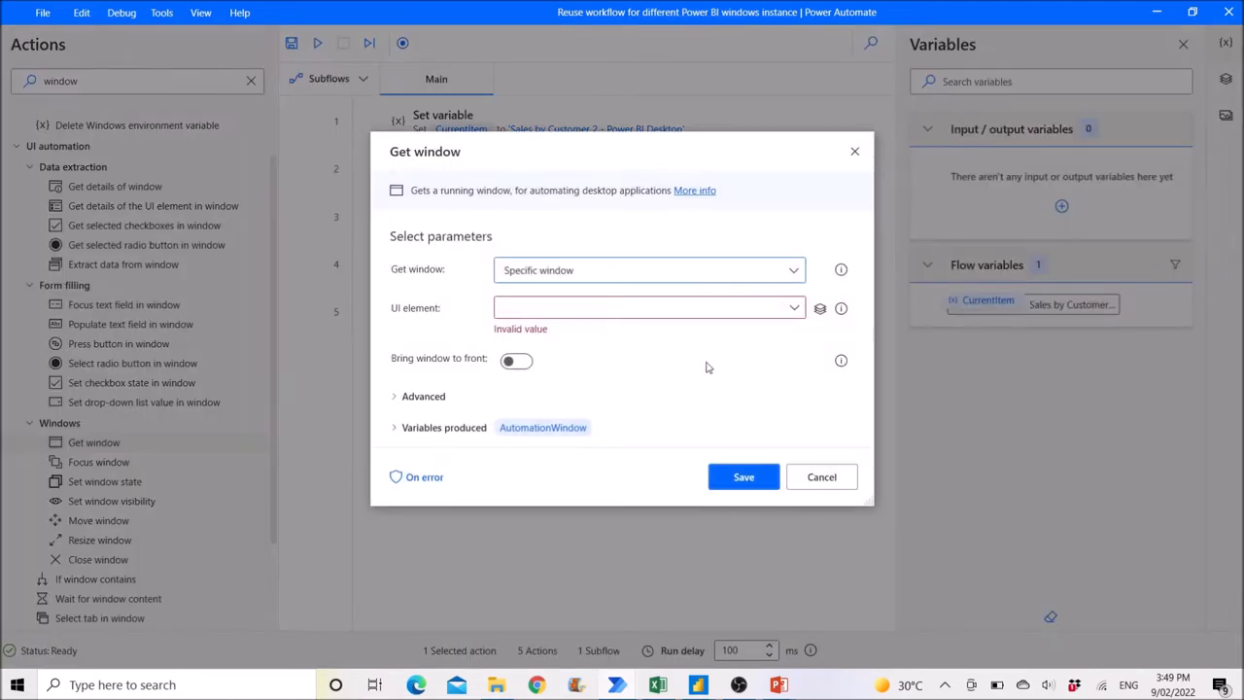
mouse_move(657, 338)
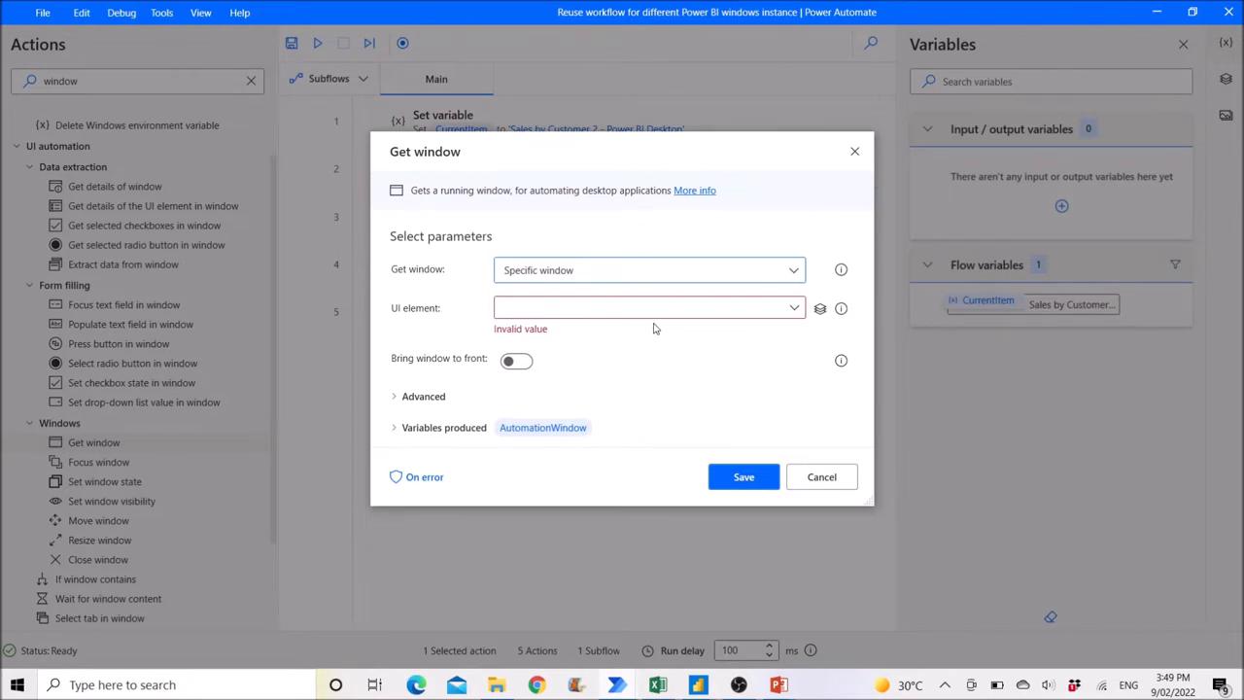
mouse_move(641, 313)
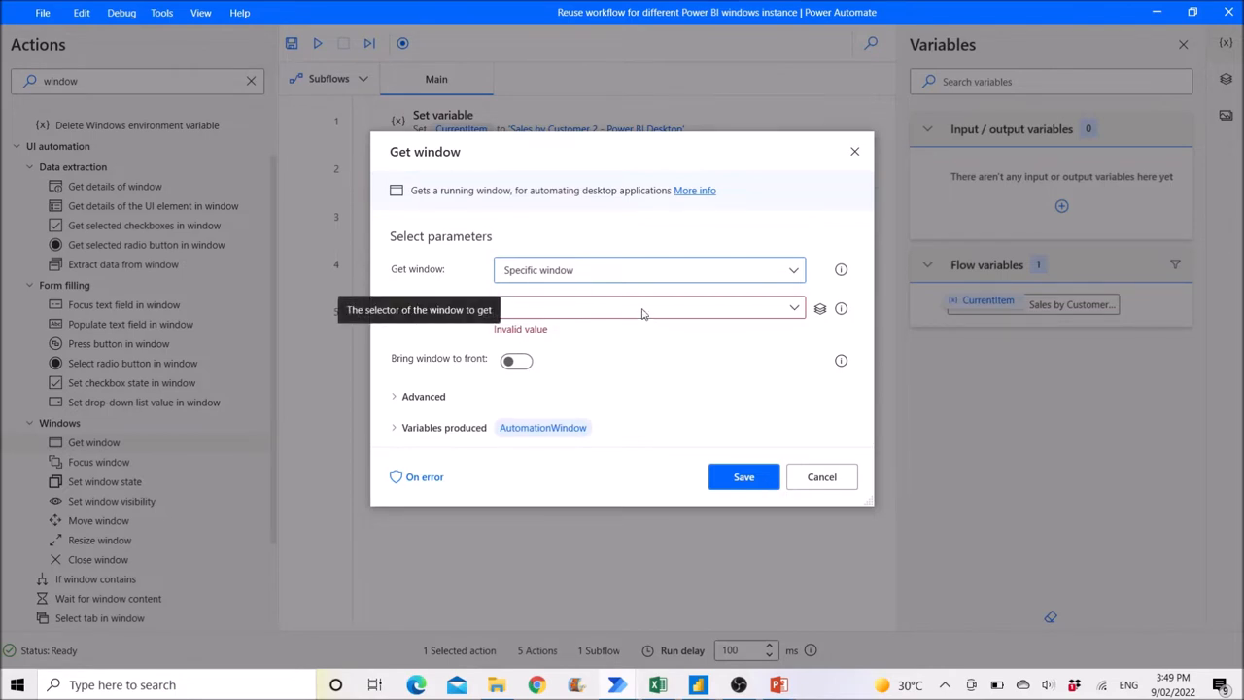
mouse_move(688, 315)
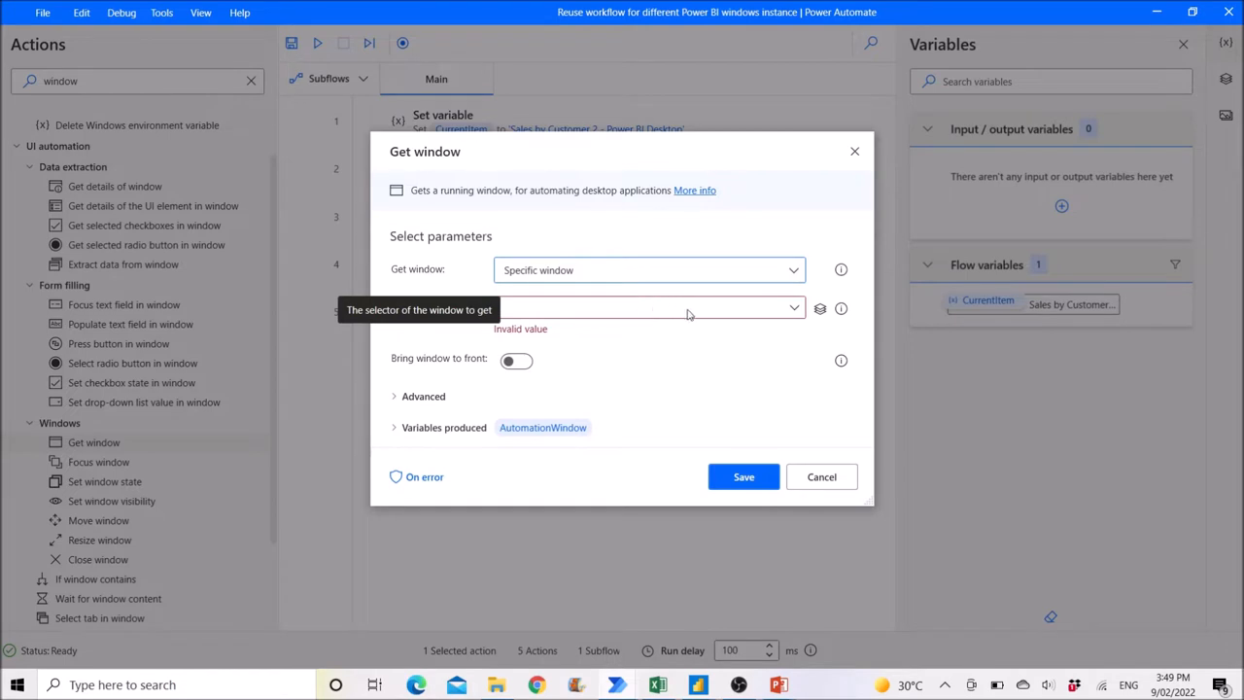
Dismiss the Set variable settings unchanged, leaving the Sales by Customer 2 window in front
click(793, 307)
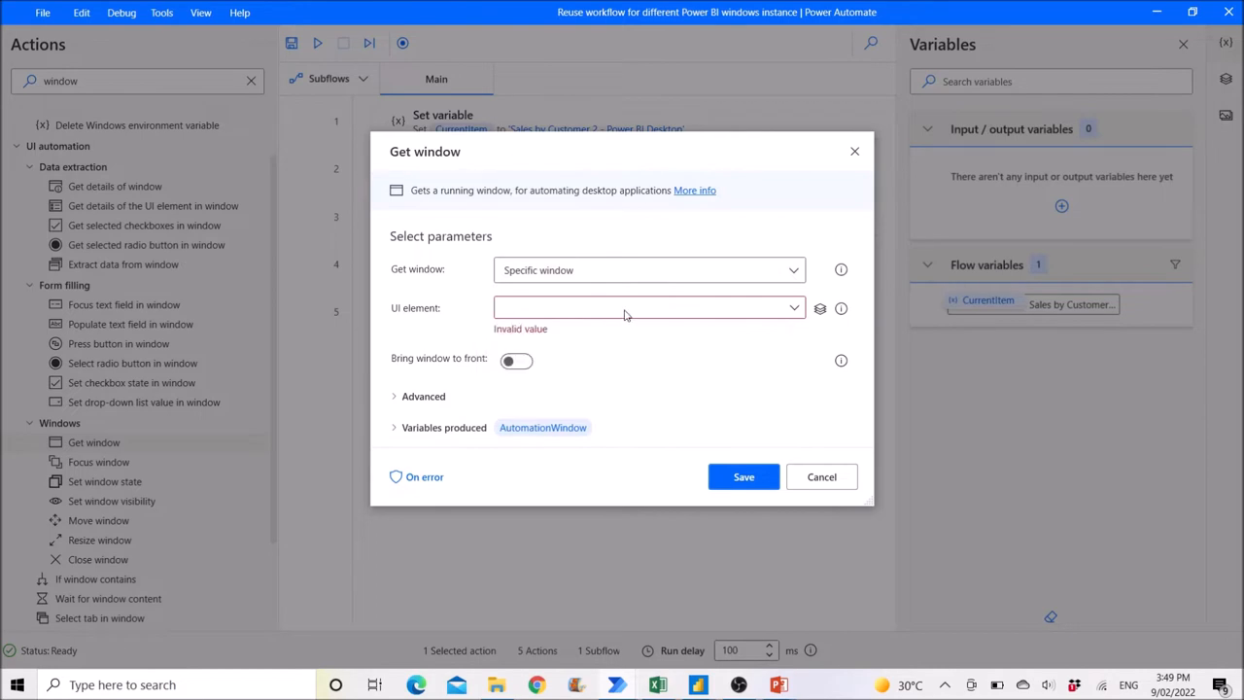
mouse_move(653, 319)
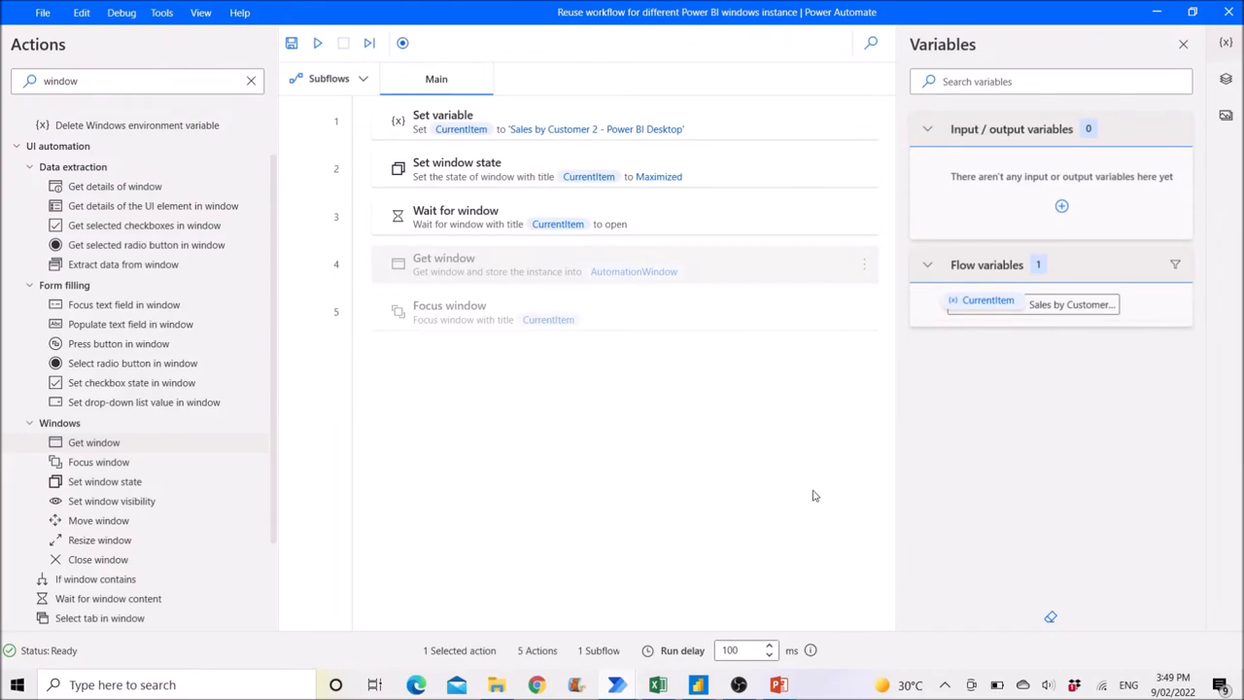
mouse_move(723, 247)
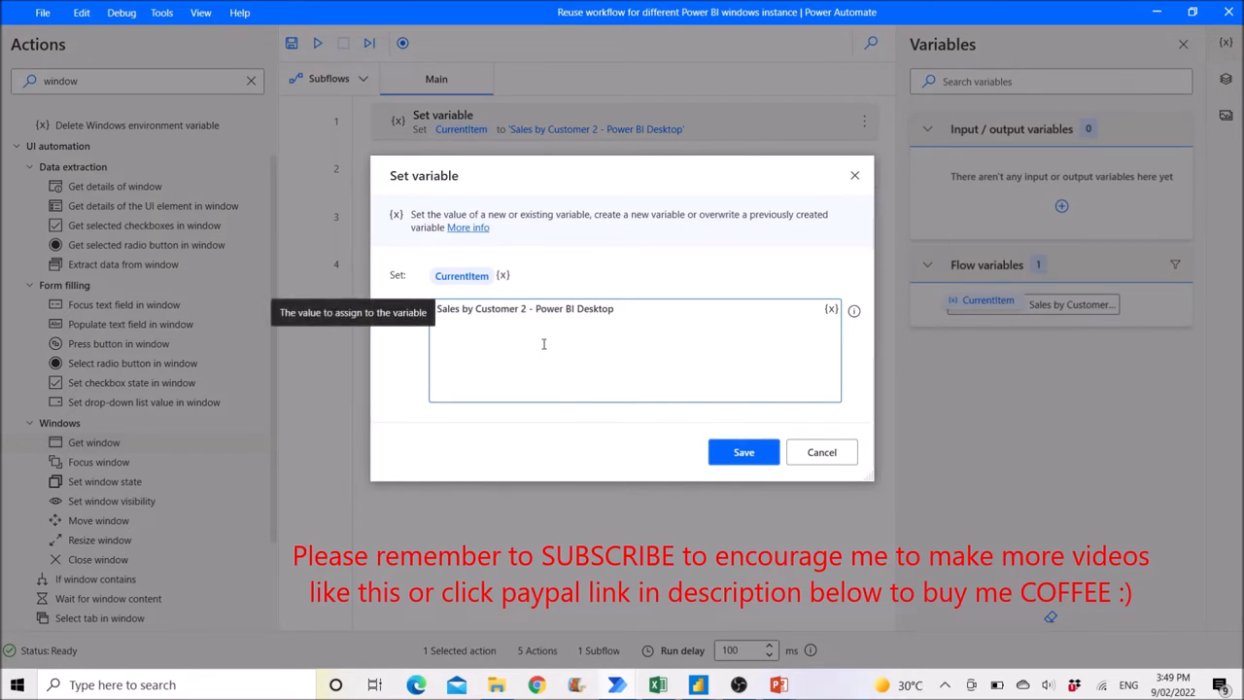
mouse_move(645, 315)
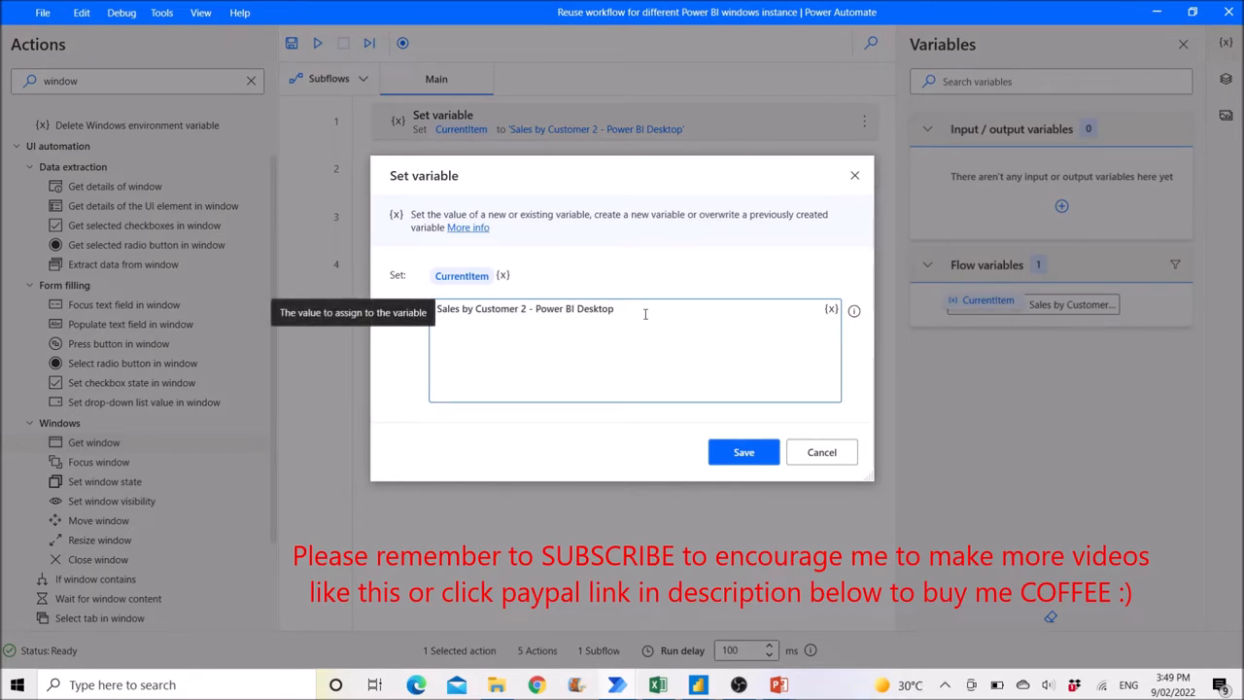
mouse_move(379, 342)
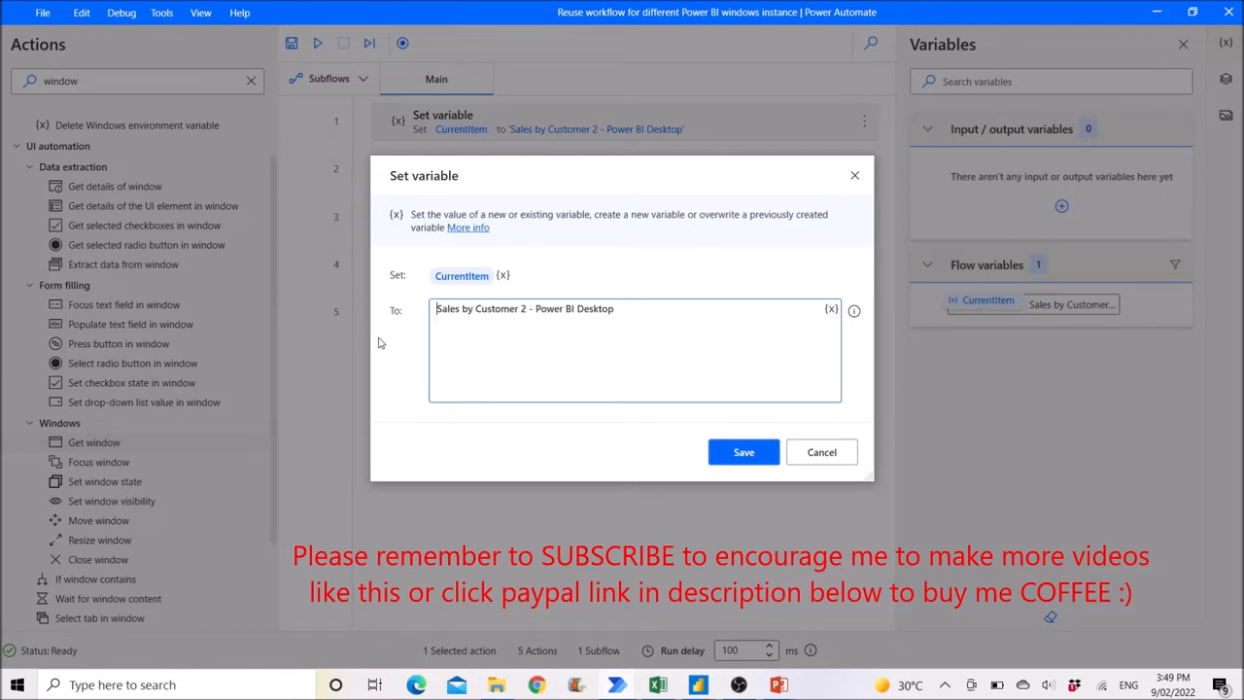
mouse_move(398, 353)
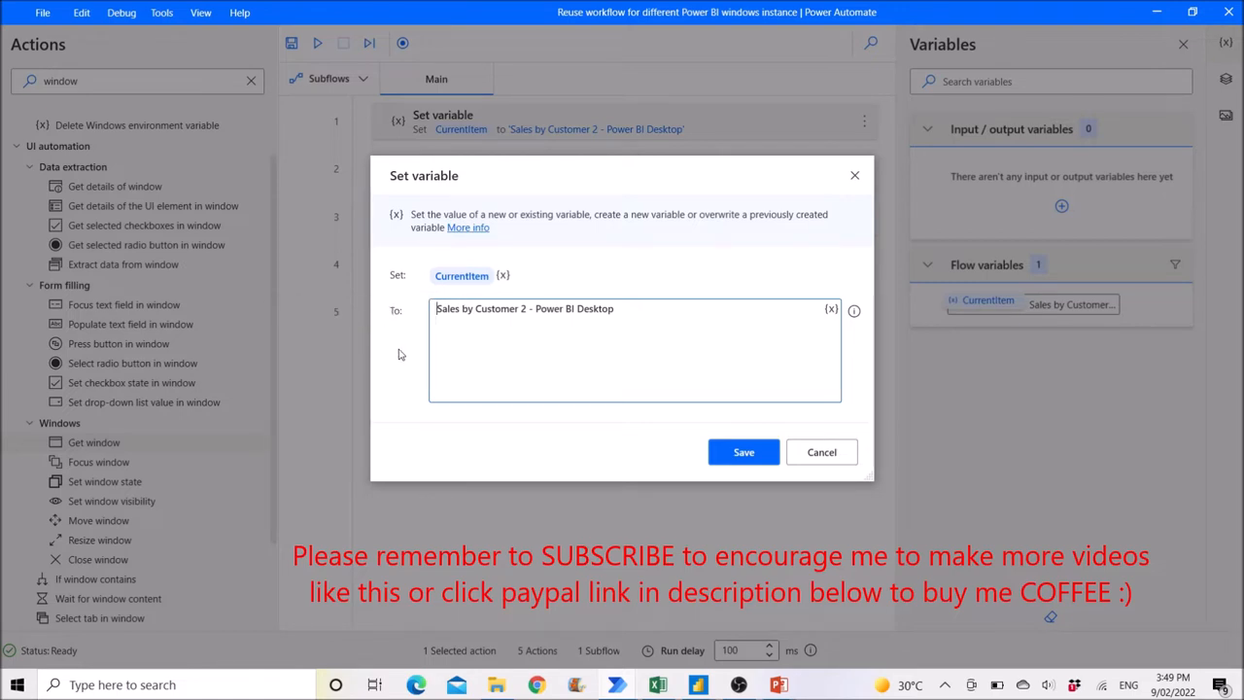
click(462, 276)
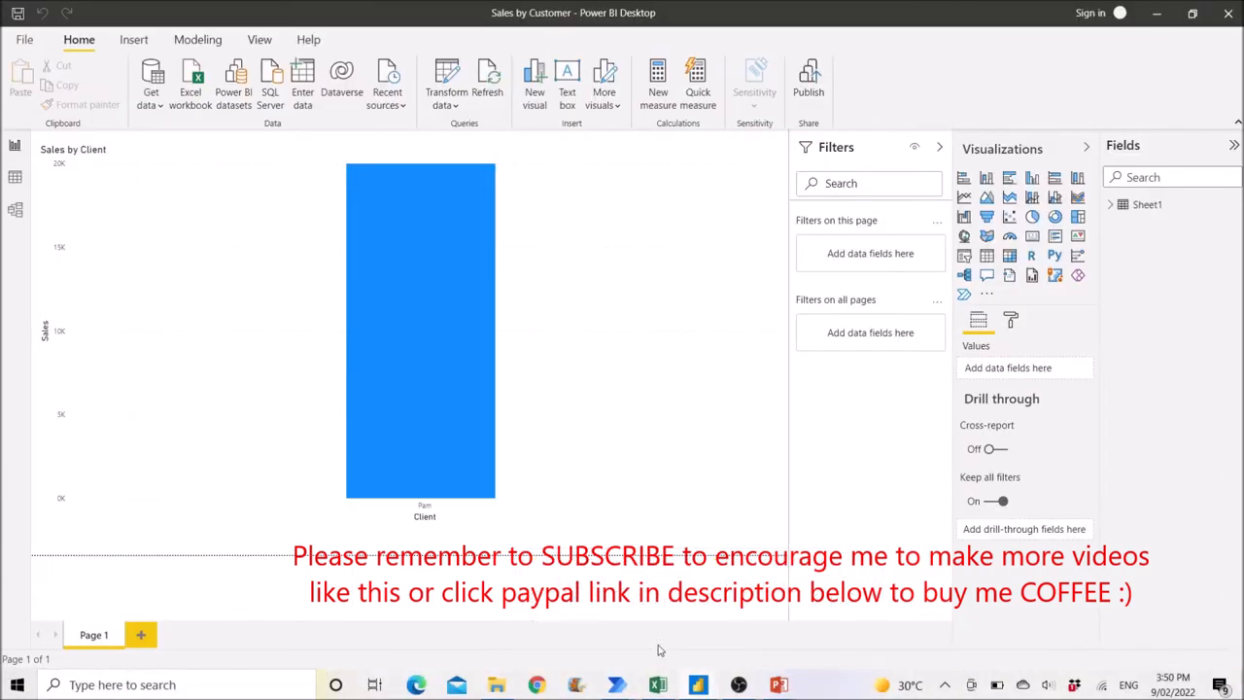
mouse_move(548, 47)
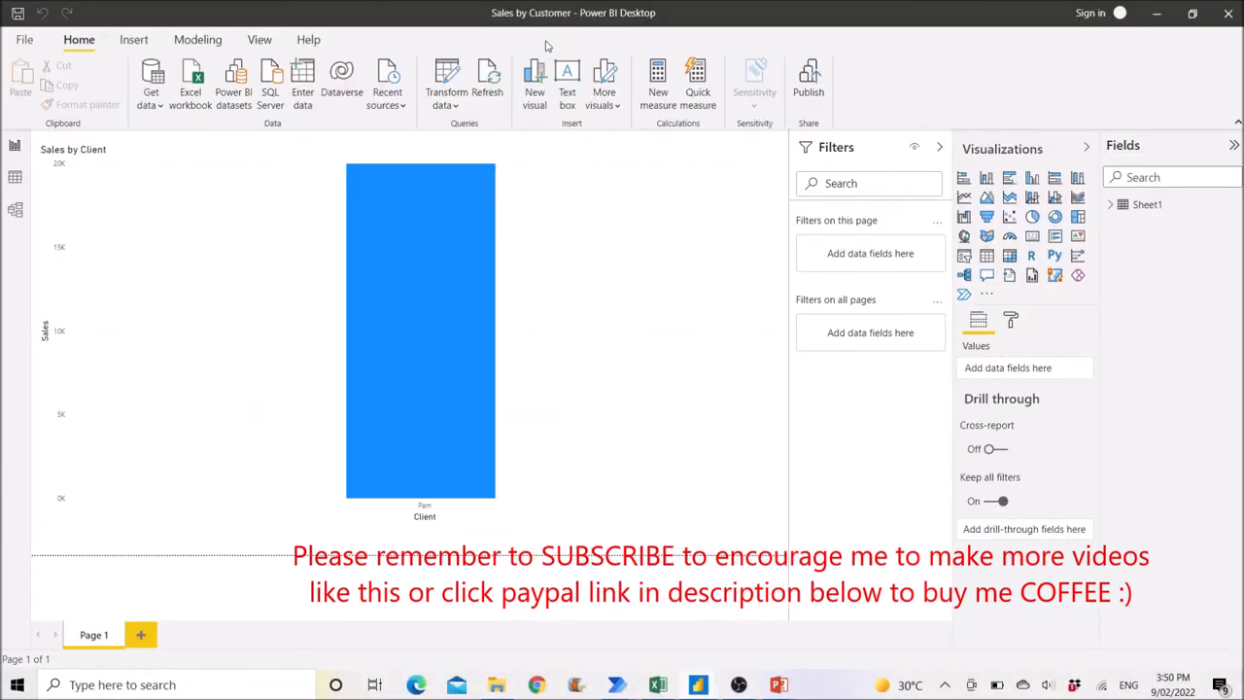
mouse_move(587, 29)
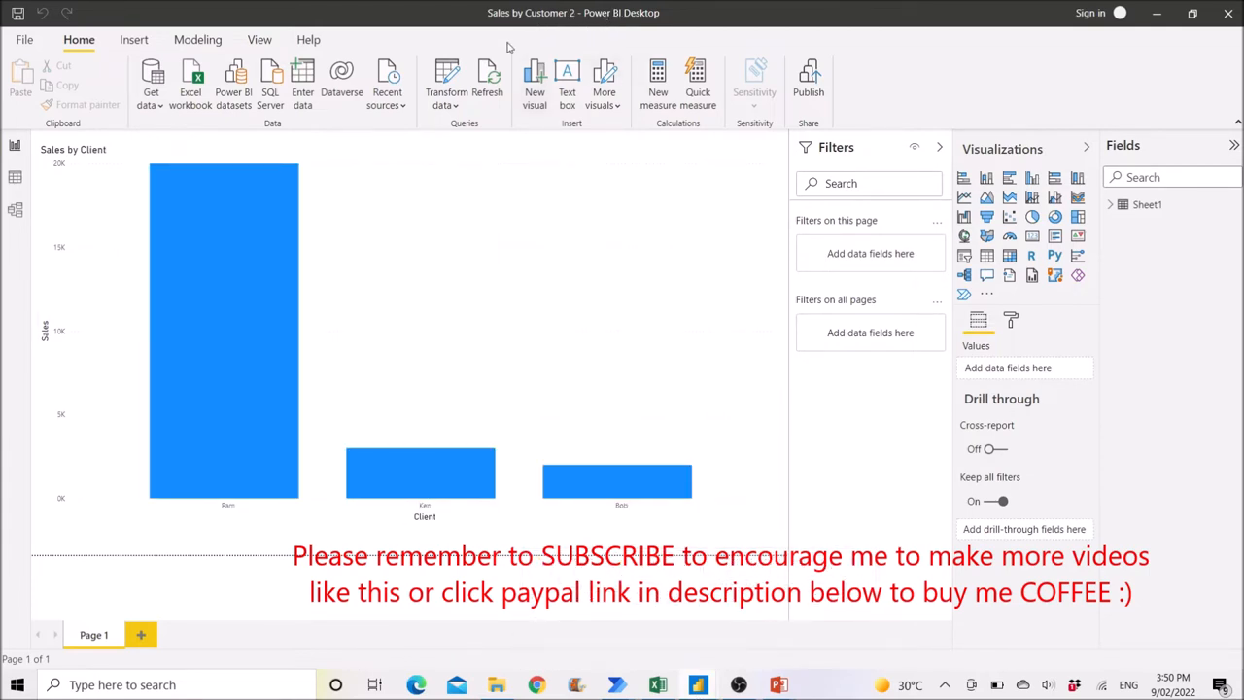
mouse_move(673, 62)
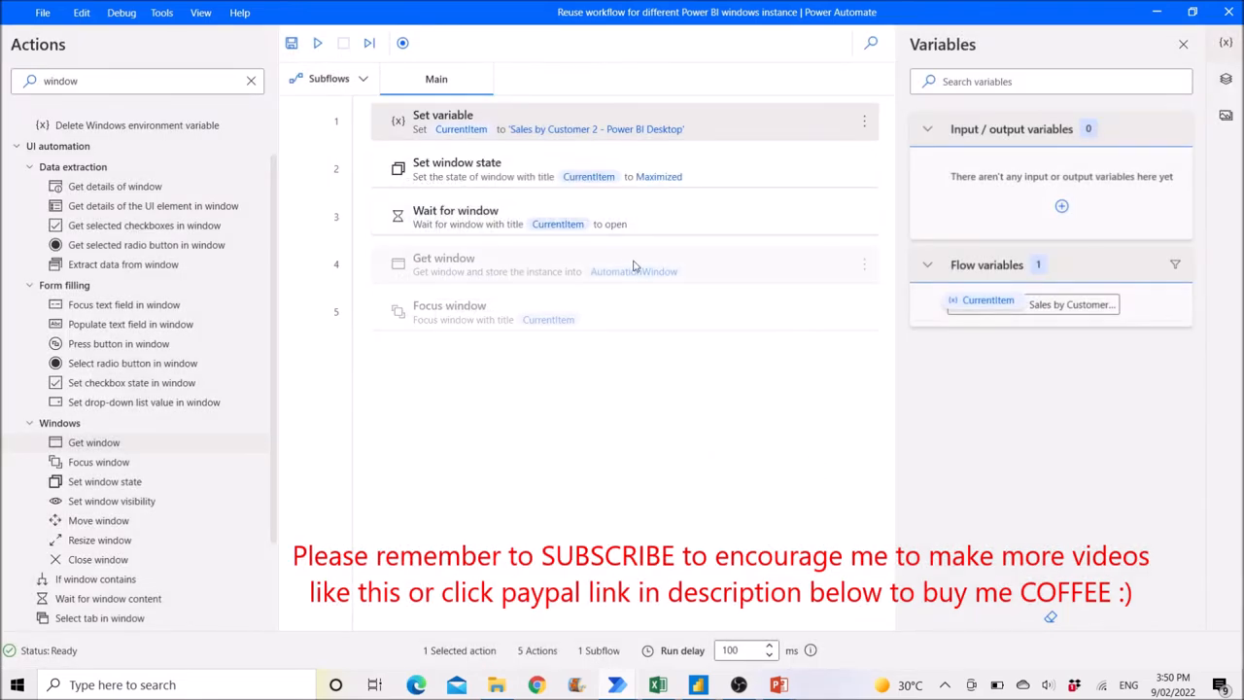
mouse_move(739, 179)
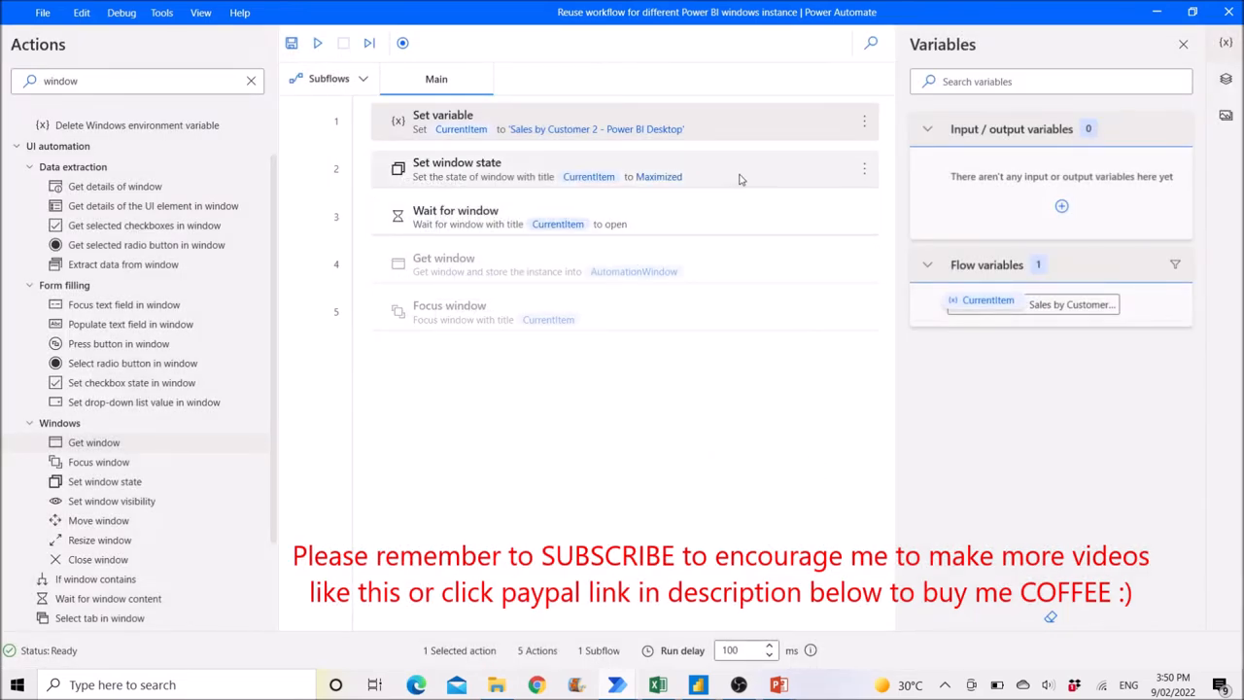
click(626, 169)
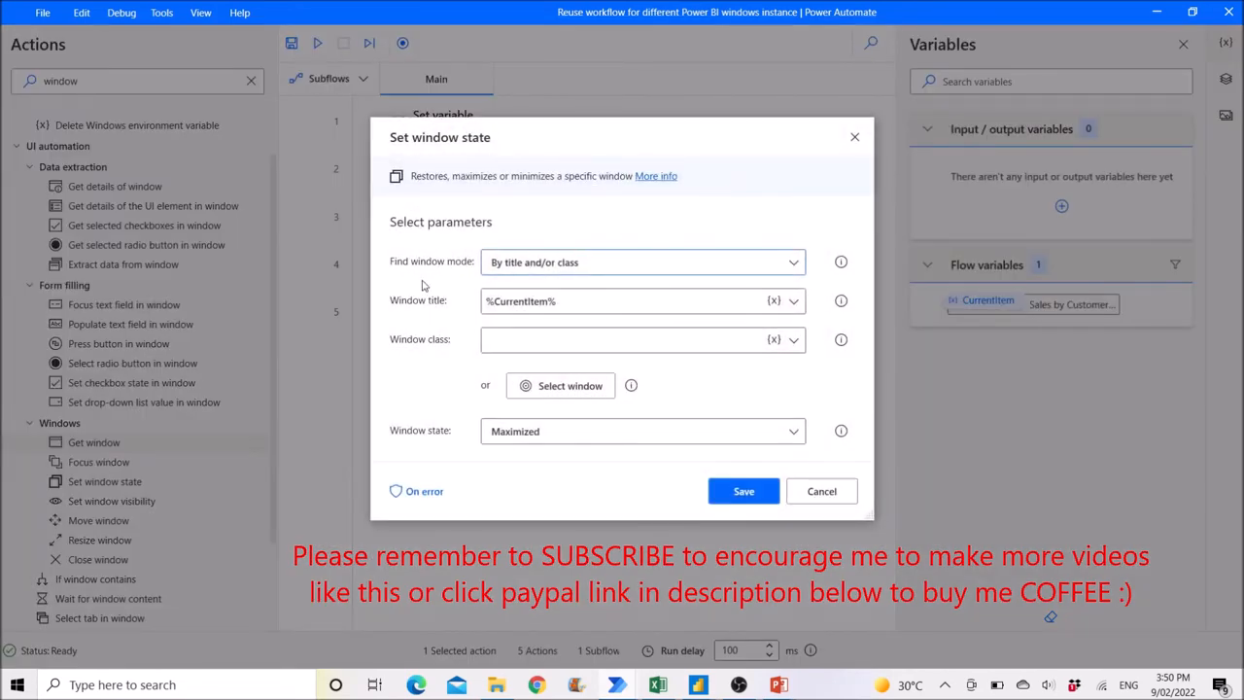
mouse_move(496, 278)
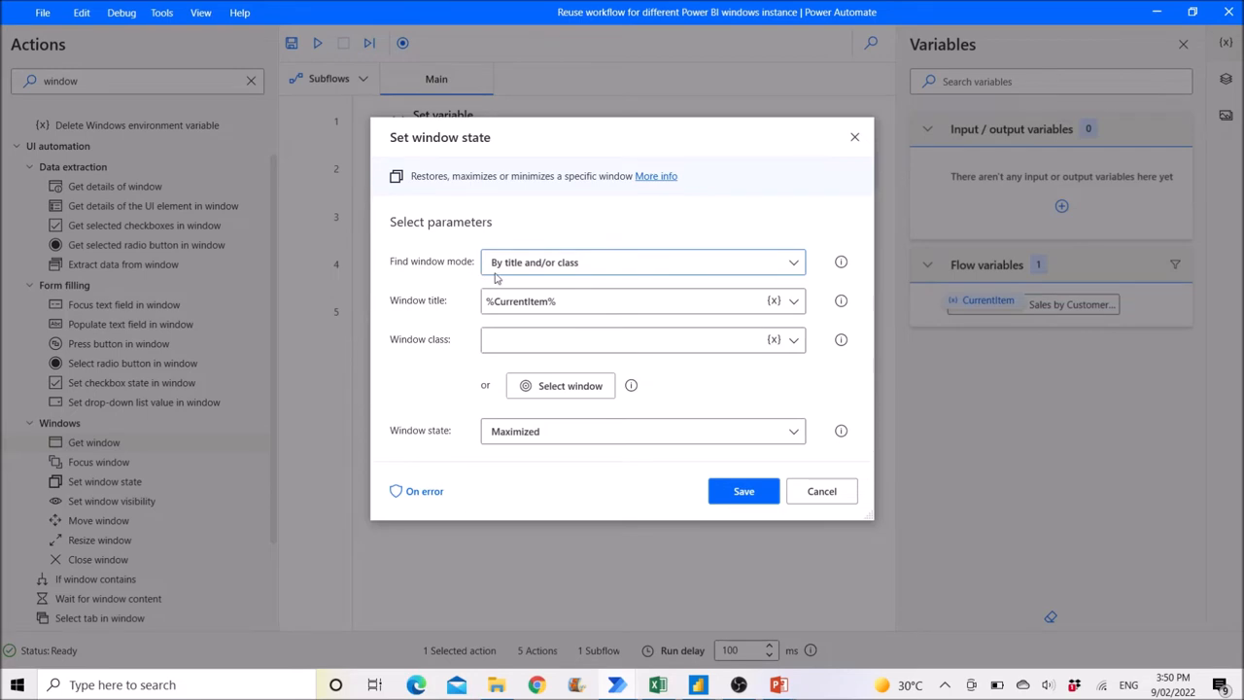
mouse_move(591, 279)
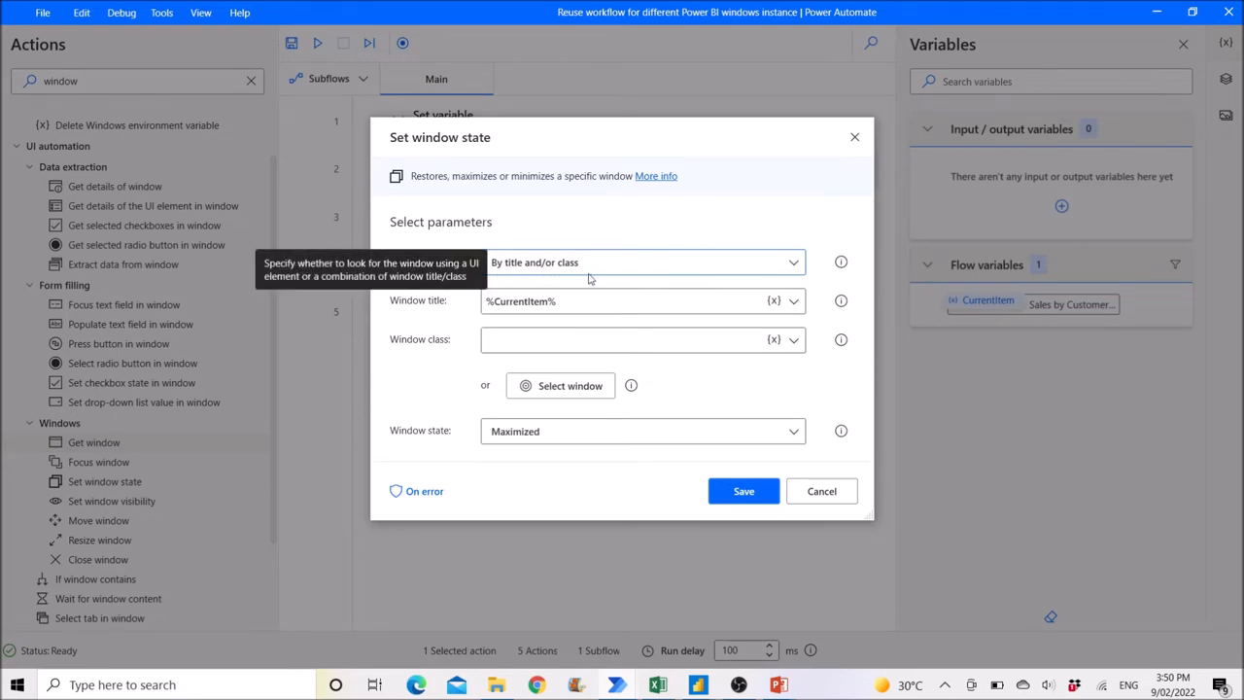
mouse_move(525, 300)
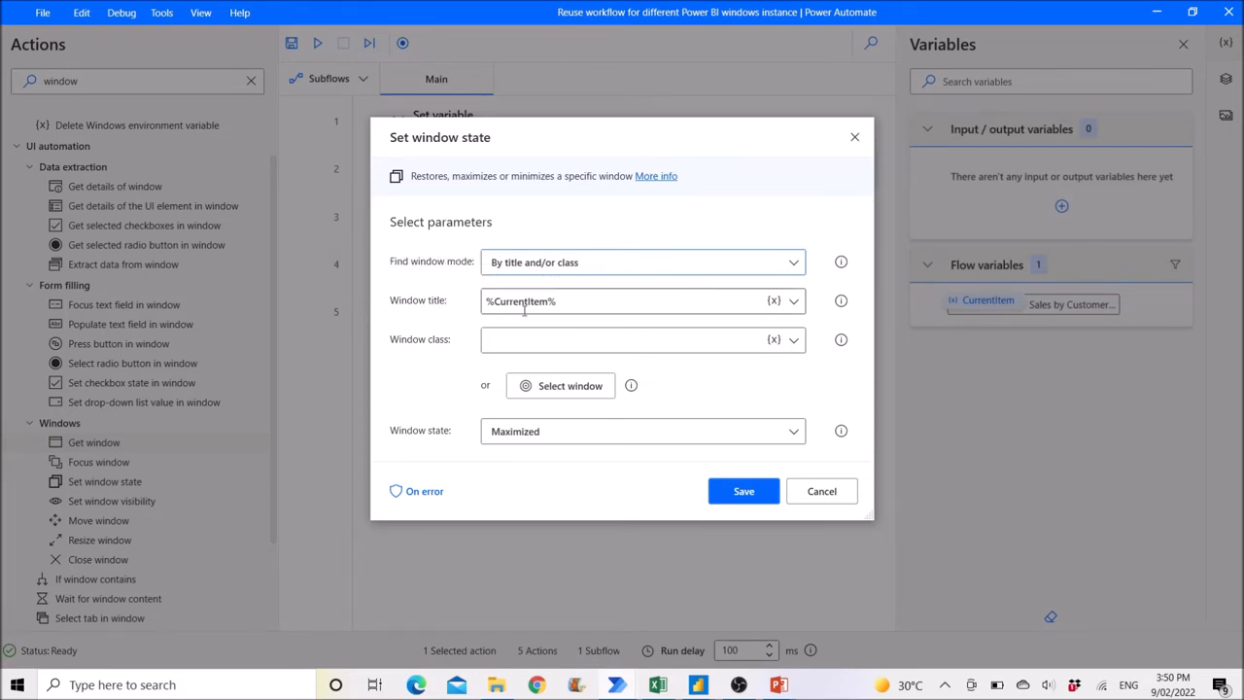
mouse_move(614, 307)
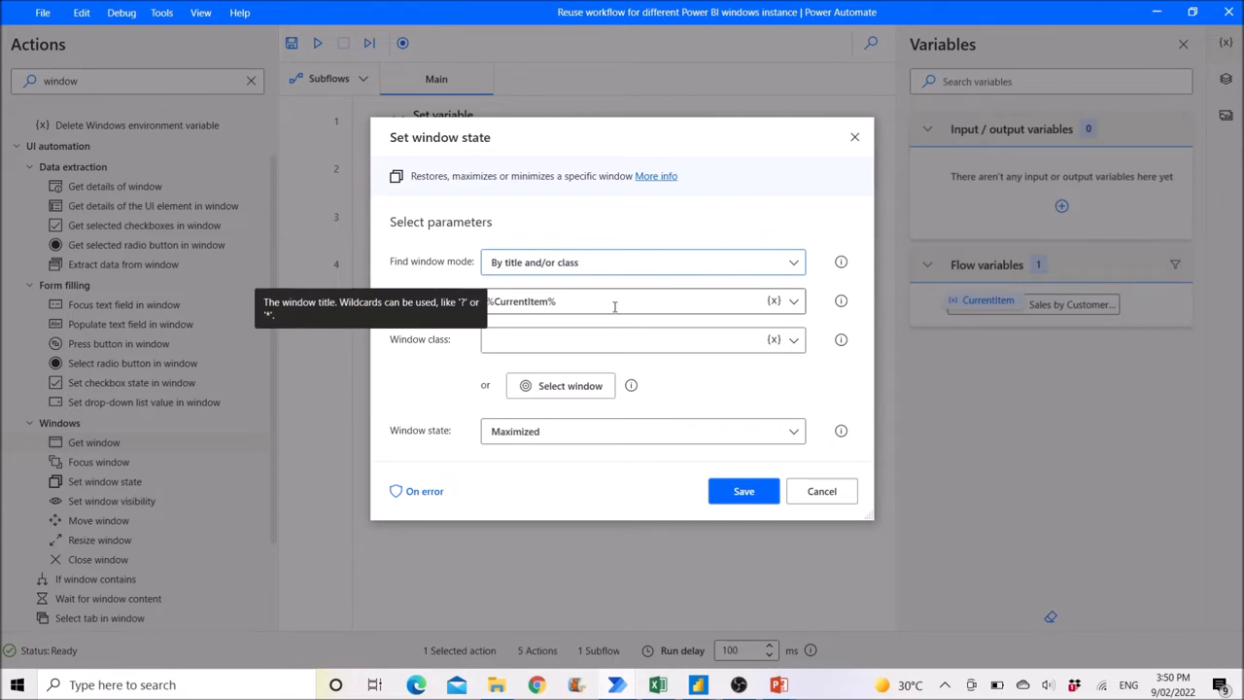
mouse_move(731, 359)
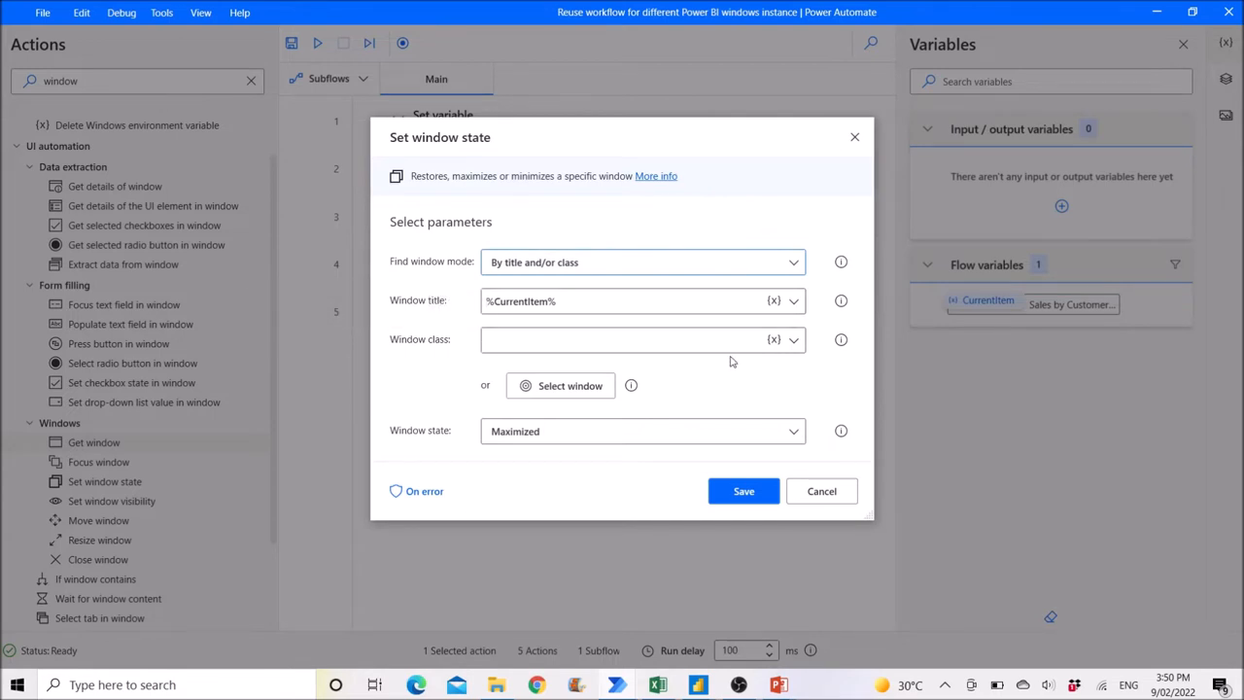
mouse_move(484, 457)
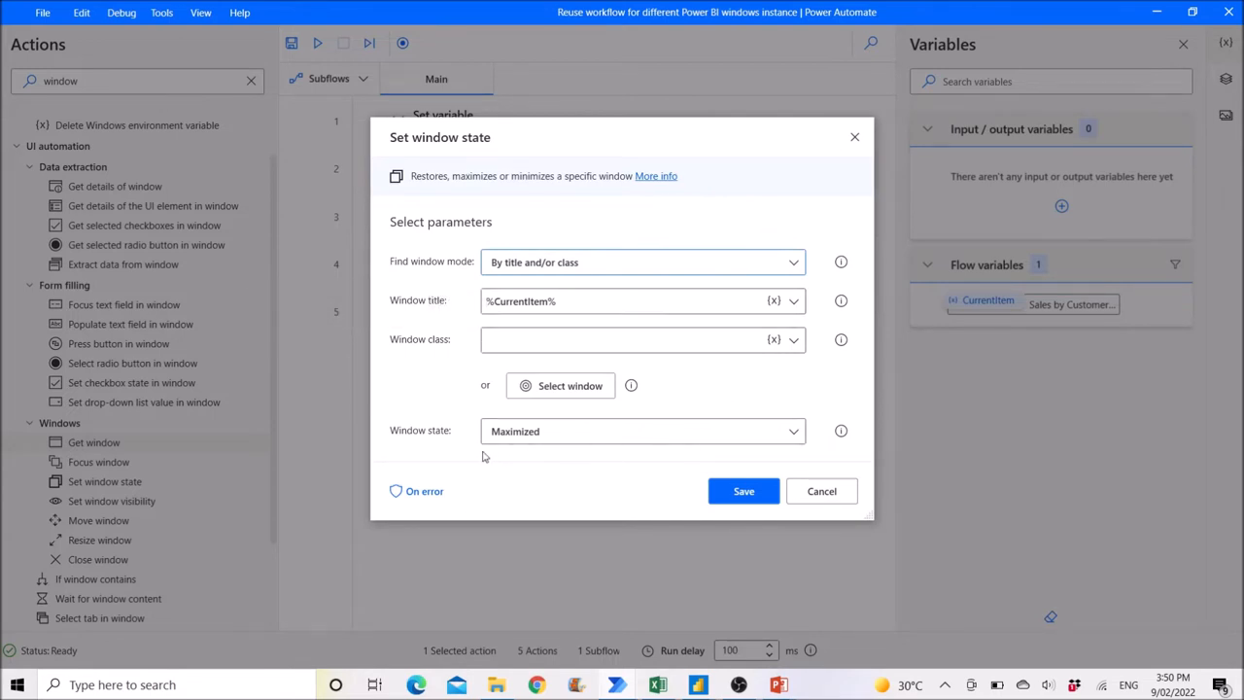
mouse_move(436, 443)
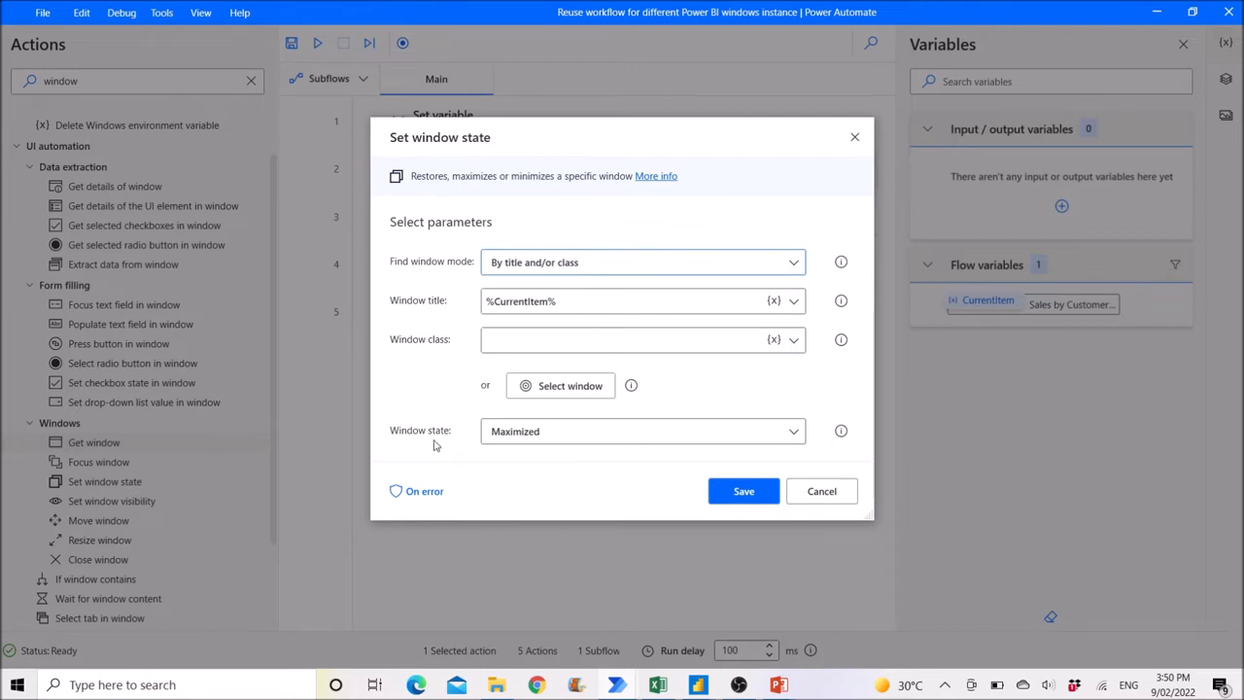
mouse_move(478, 461)
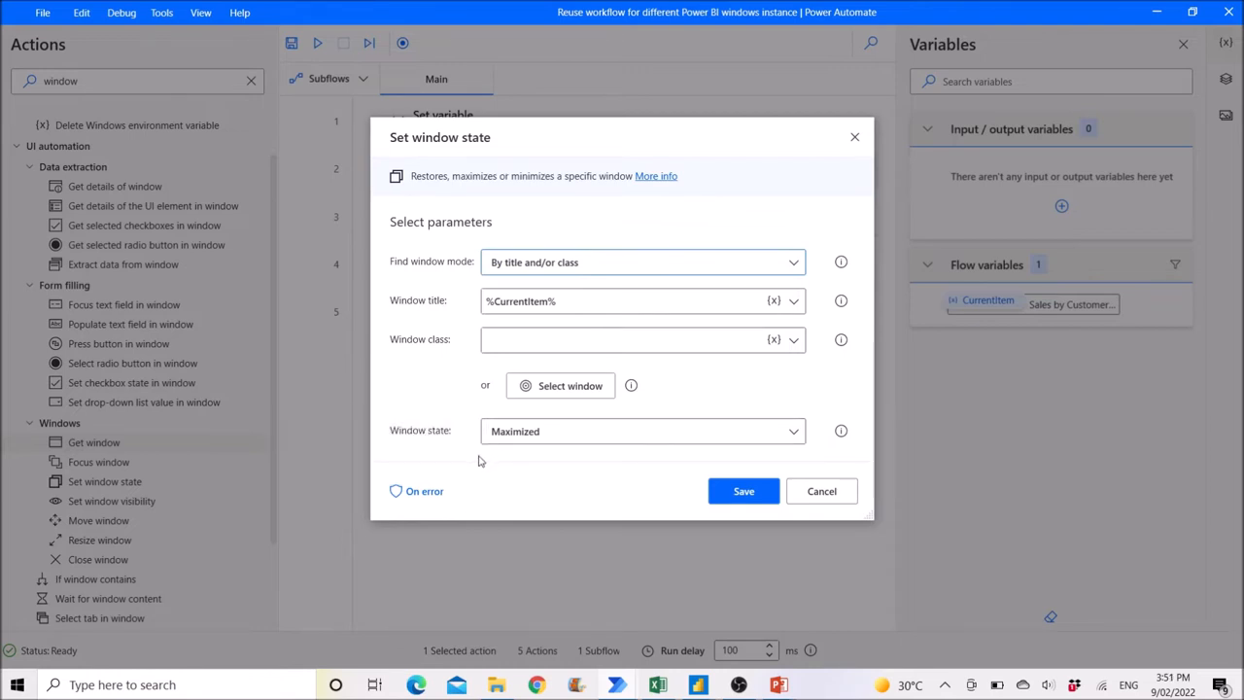
click(742, 490)
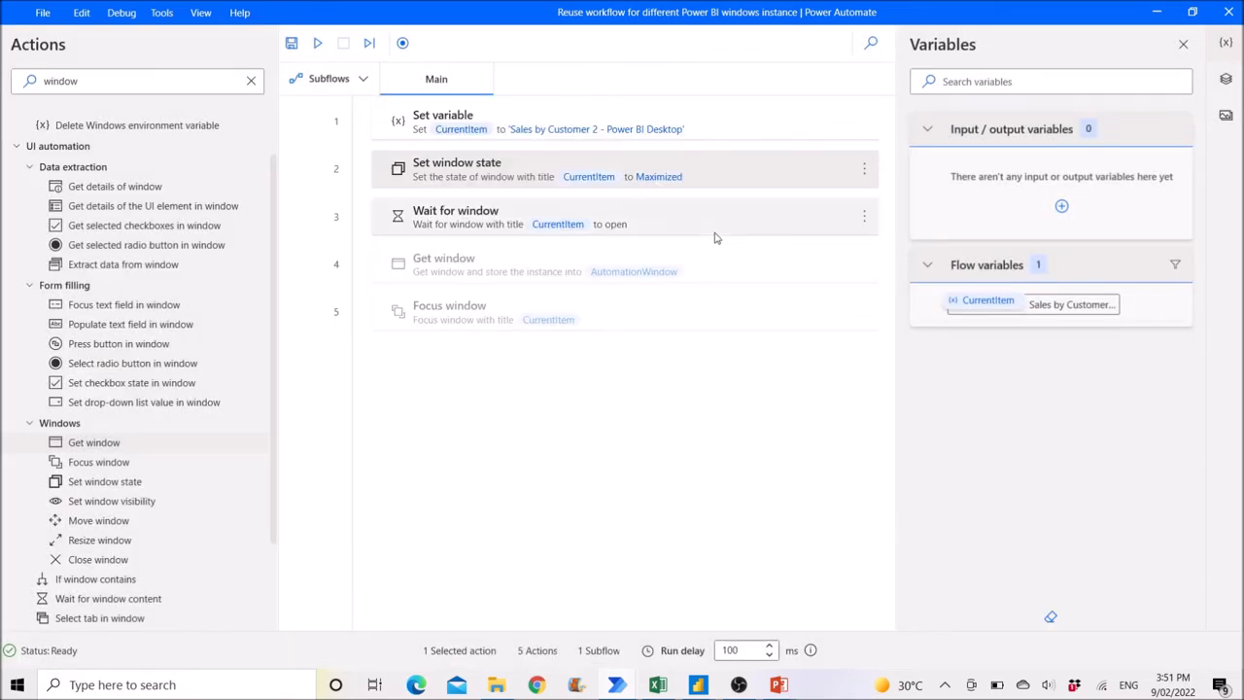
Review the Wait for window step (title %CurrentItem%, wait for Open, focus on) and cancel without changes
double_click(455, 218)
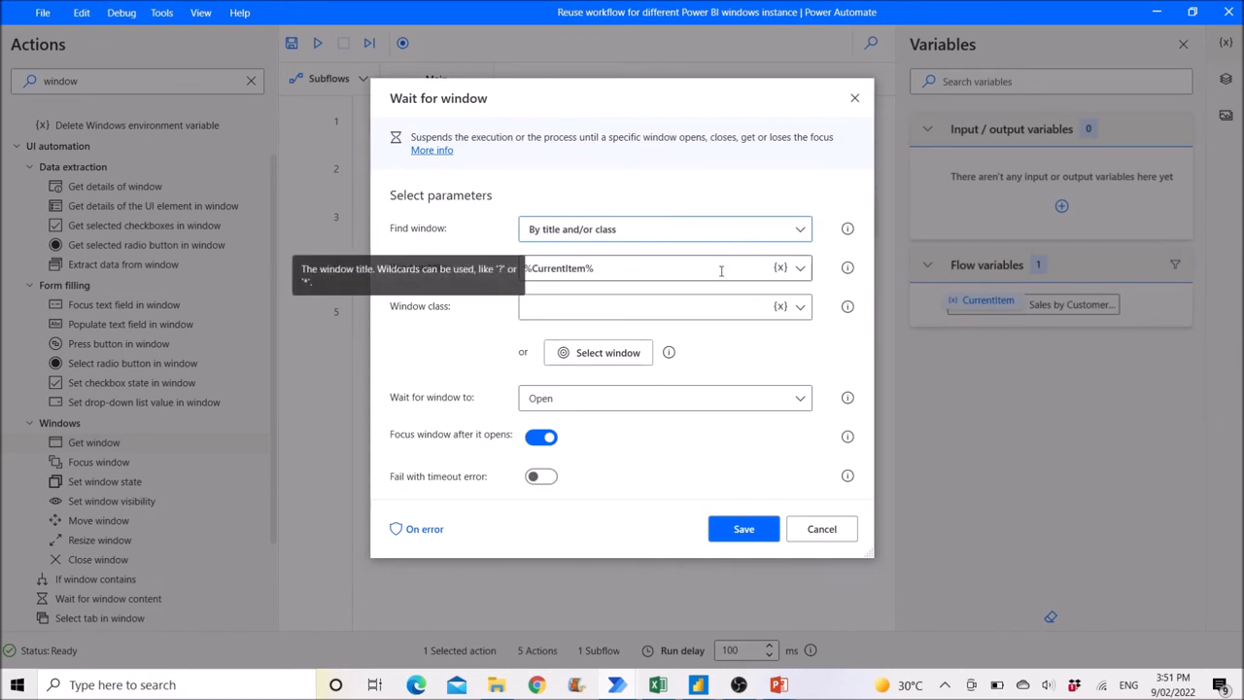
mouse_move(715, 137)
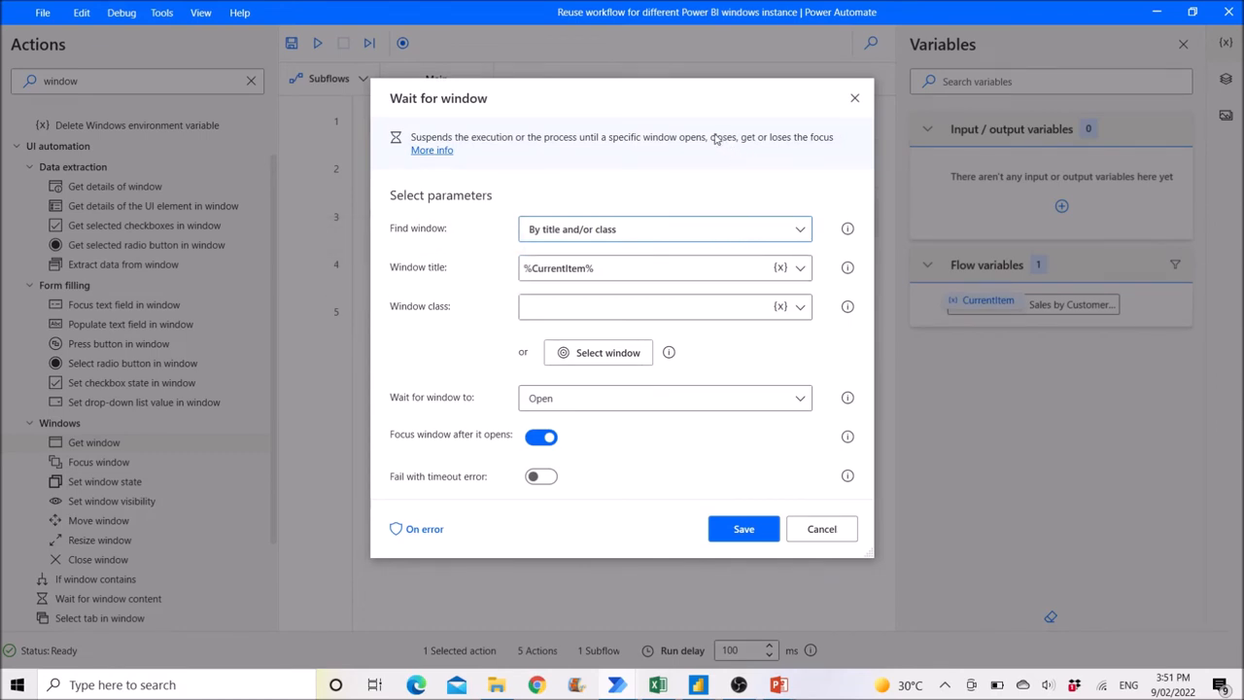
mouse_move(494, 124)
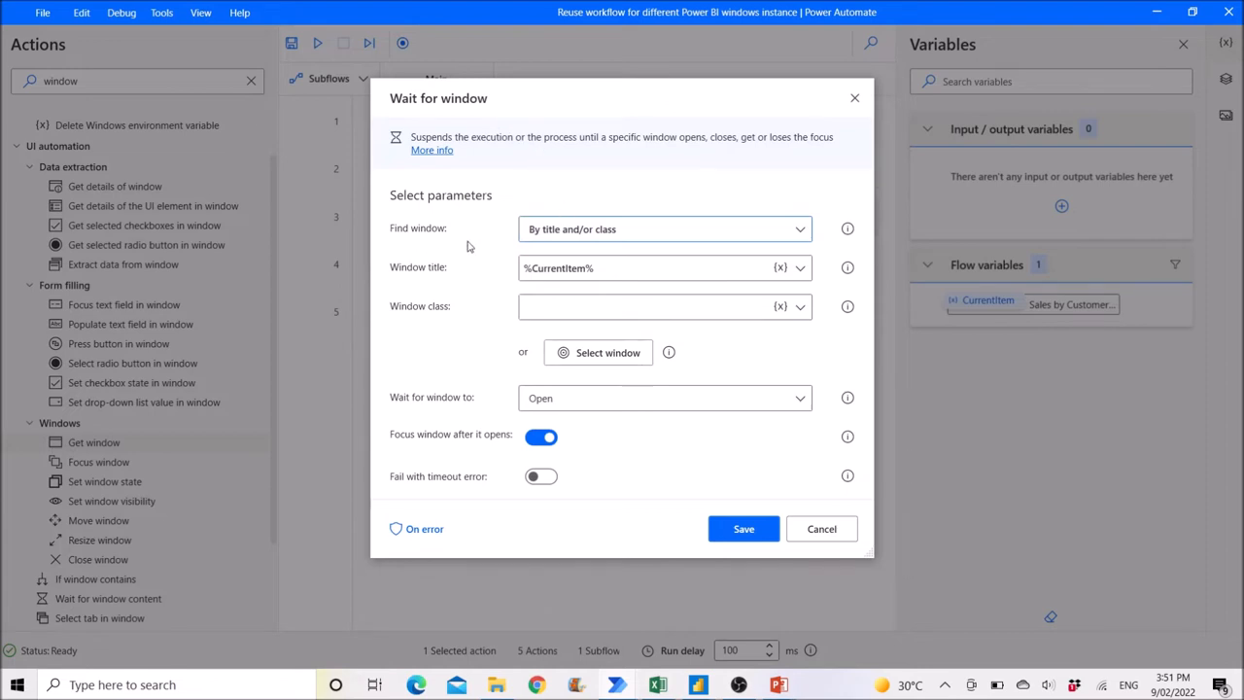
mouse_move(573, 229)
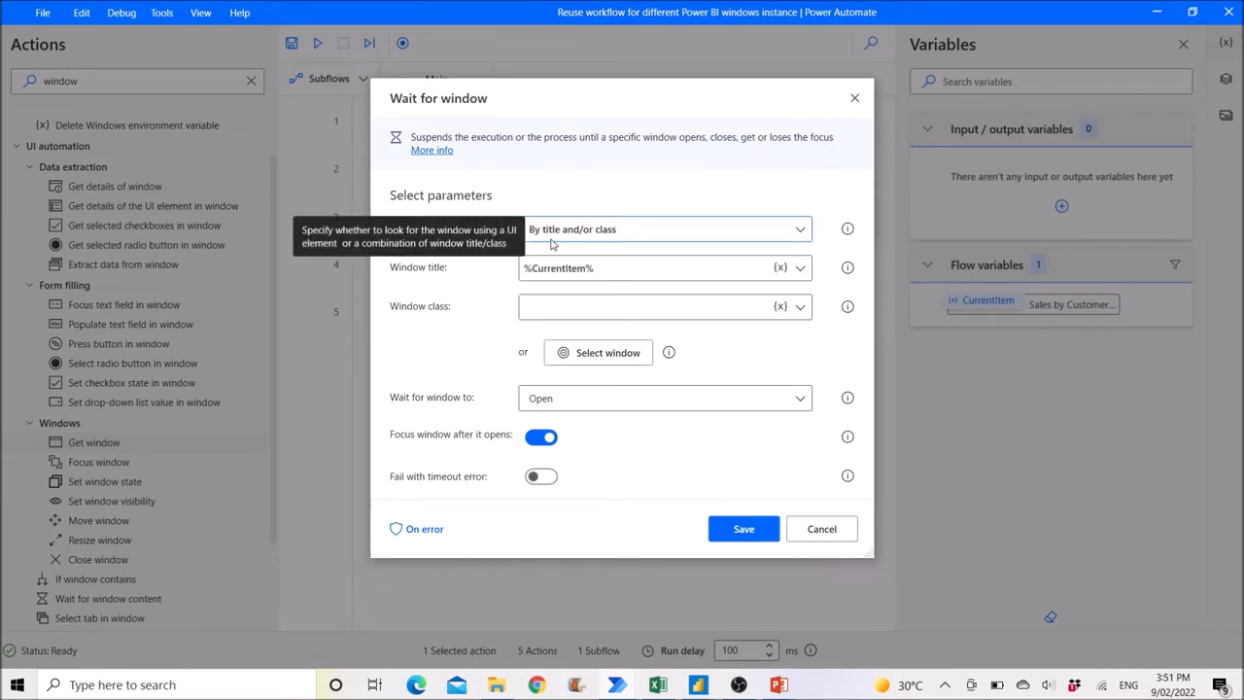
mouse_move(482, 283)
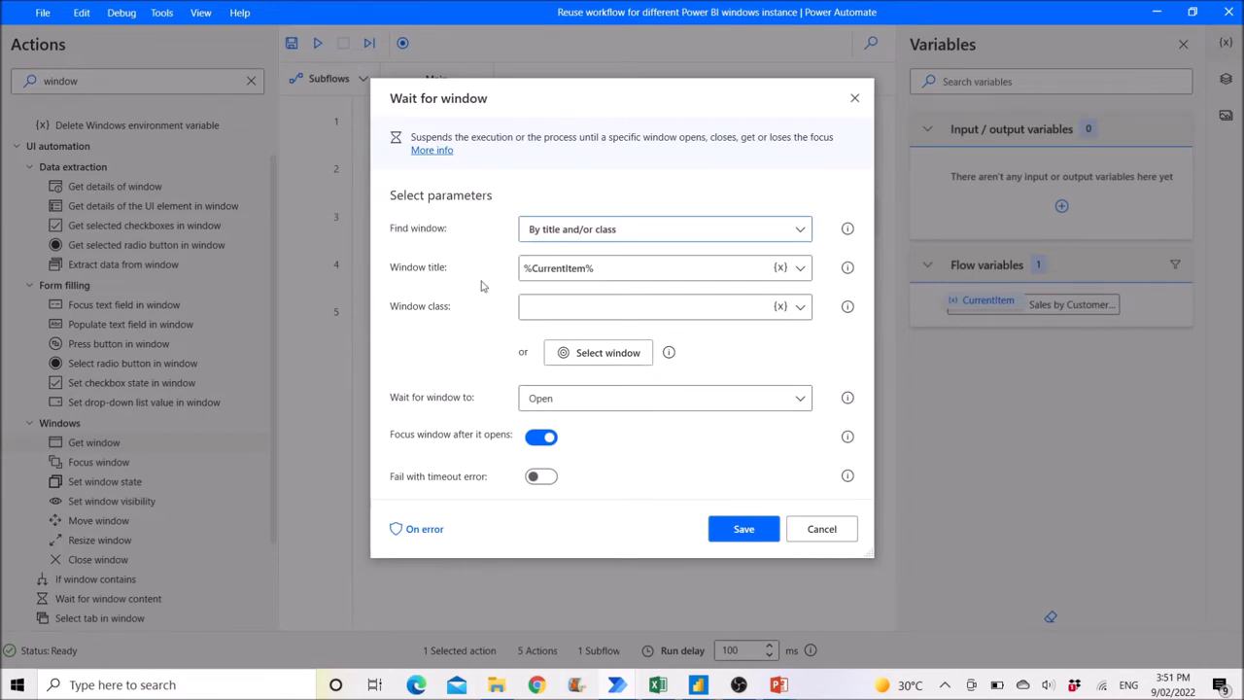
mouse_move(596, 288)
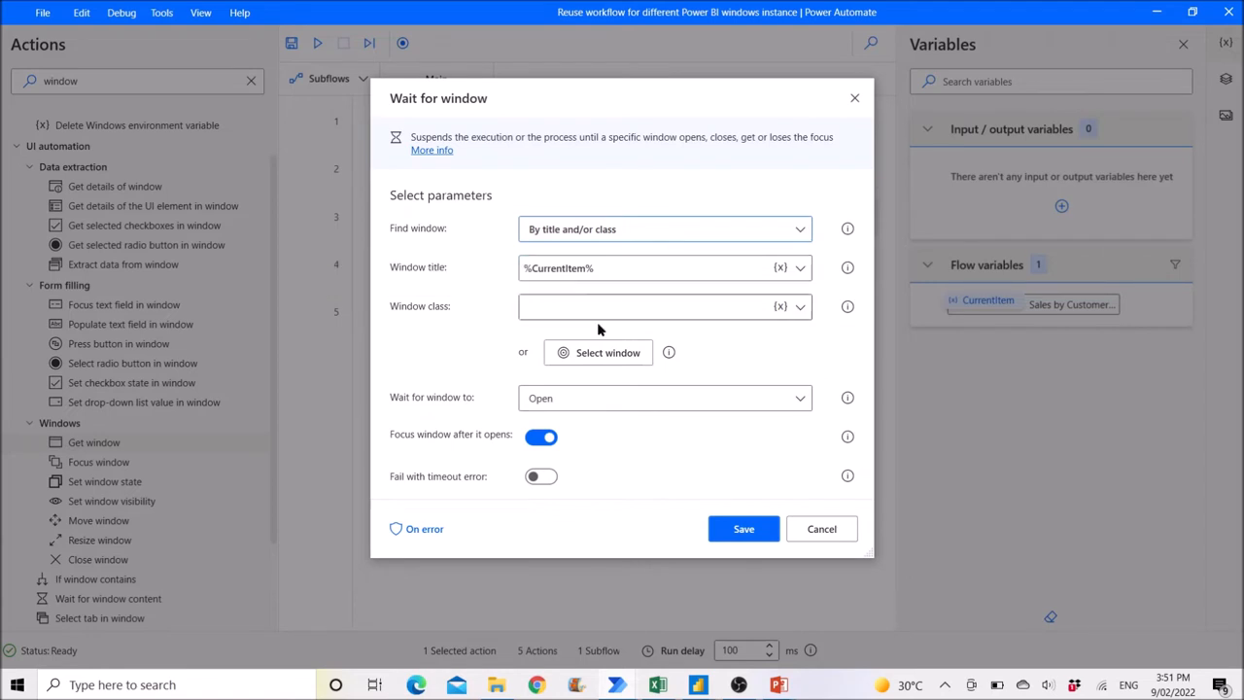
mouse_move(471, 412)
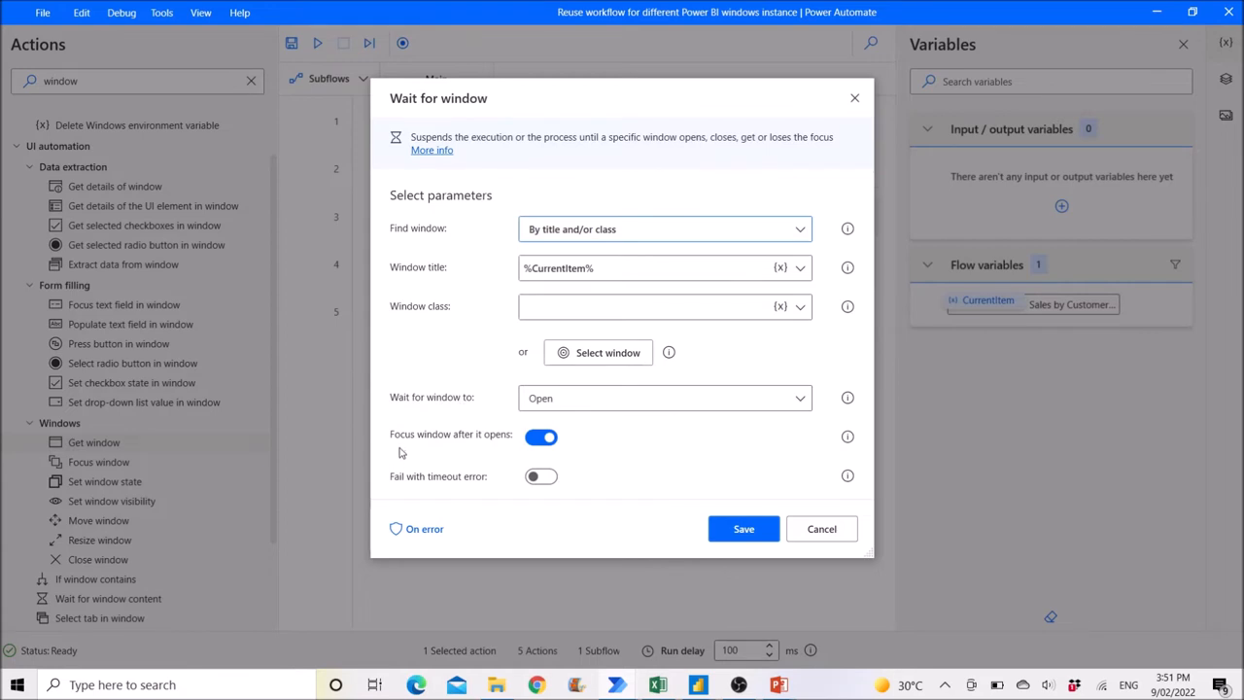
mouse_move(409, 453)
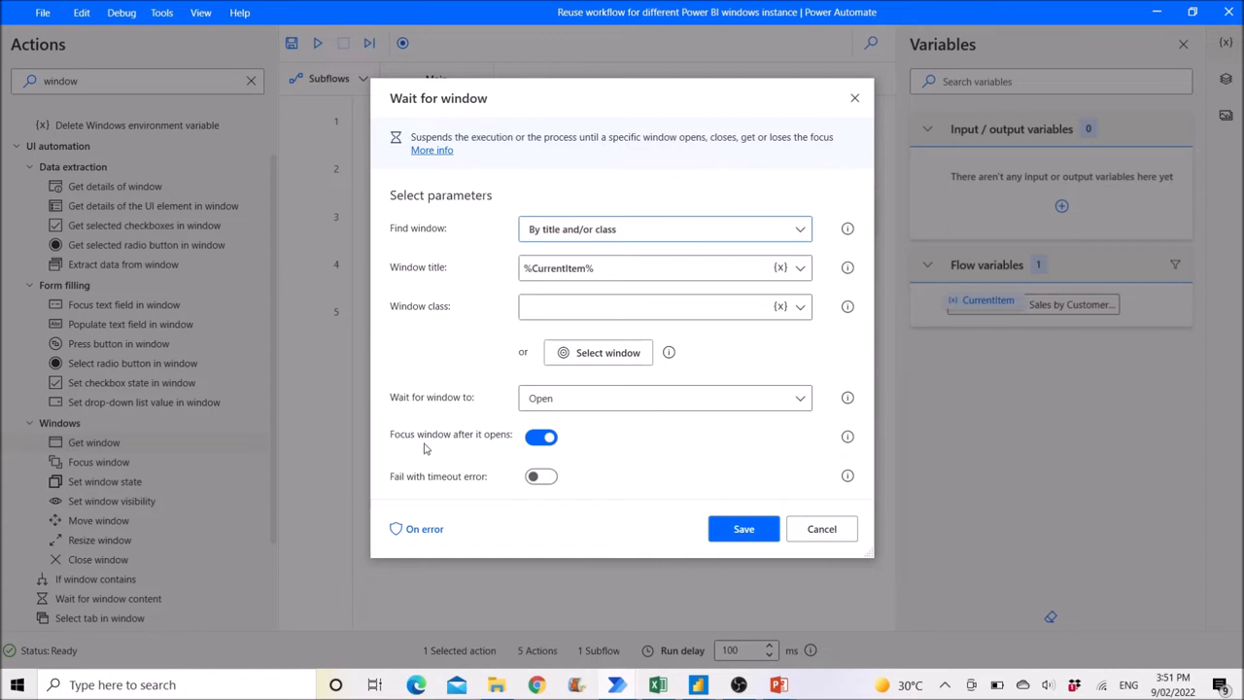
mouse_move(471, 447)
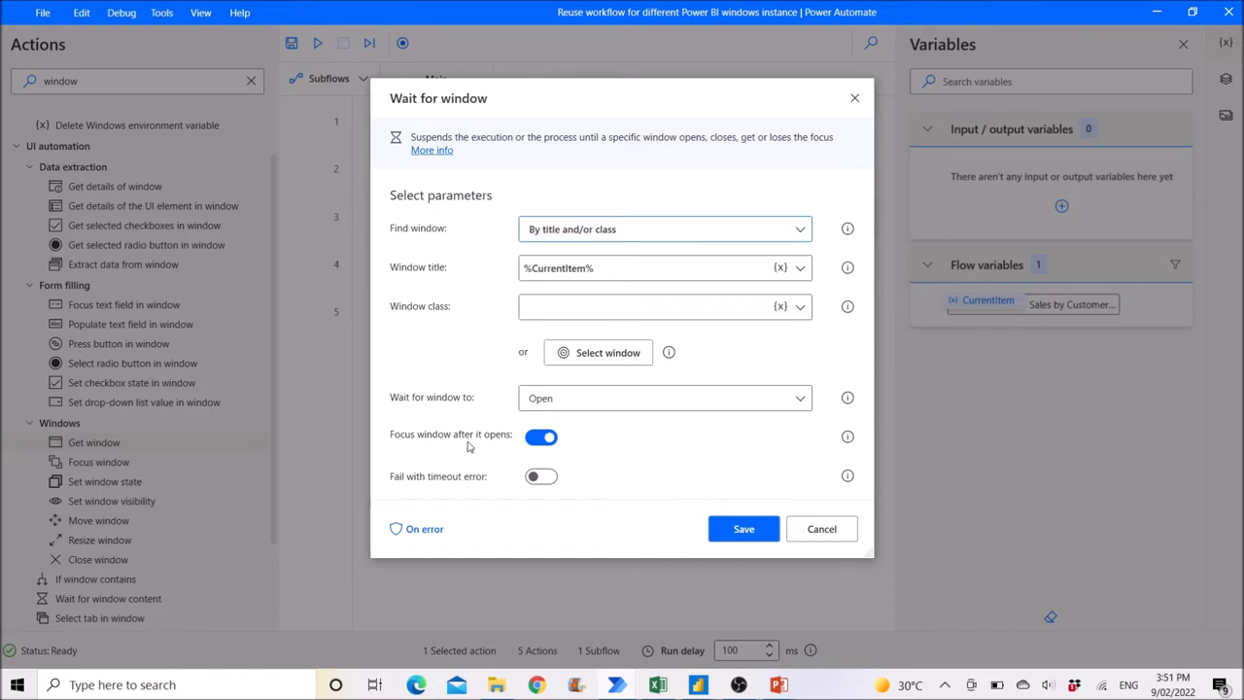
mouse_move(486, 459)
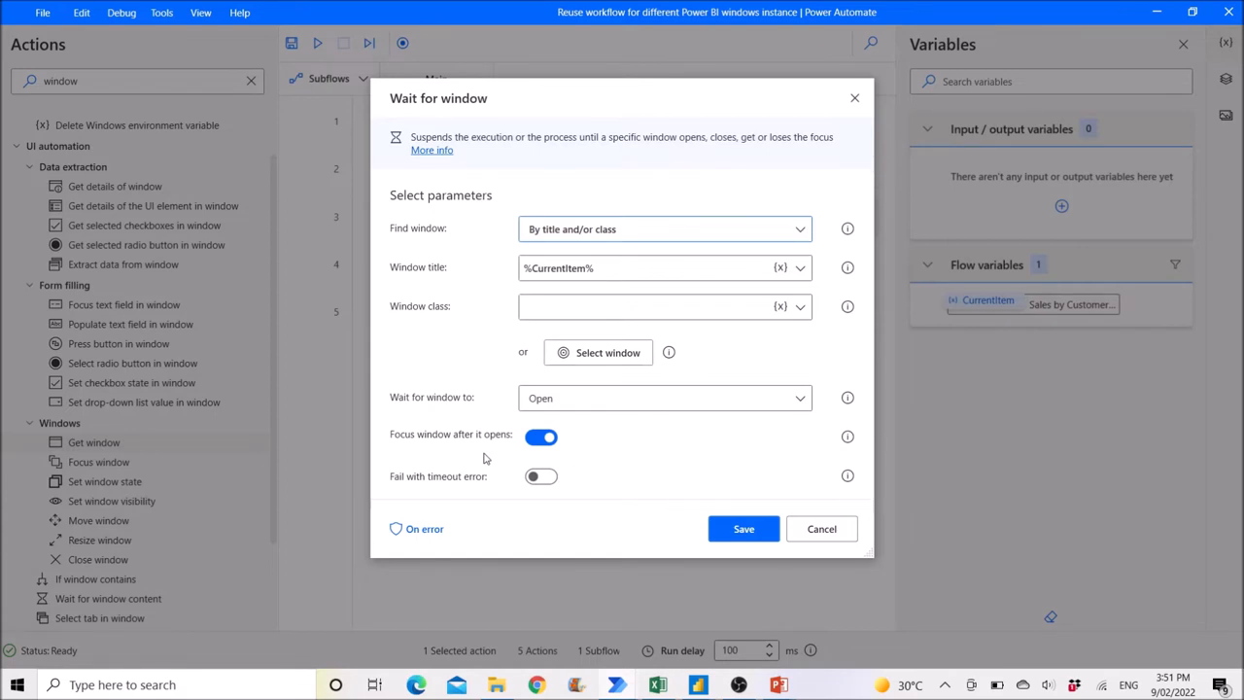
mouse_move(820, 529)
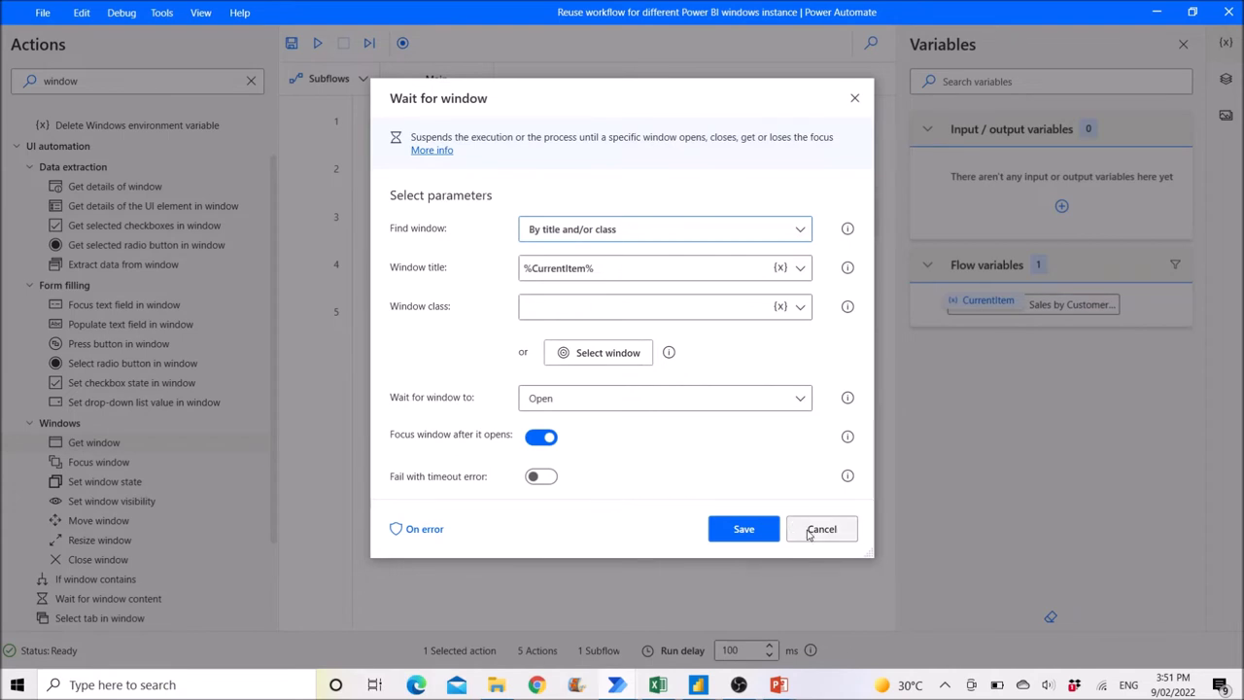
click(820, 528)
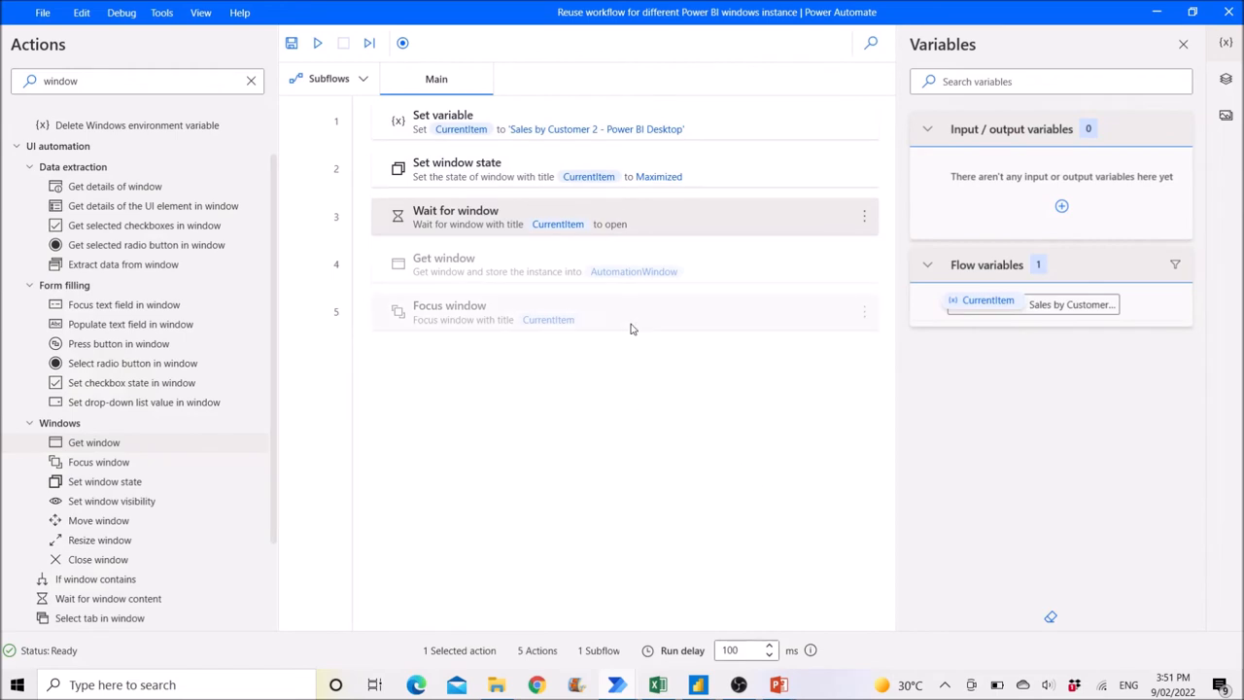
mouse_move(614, 325)
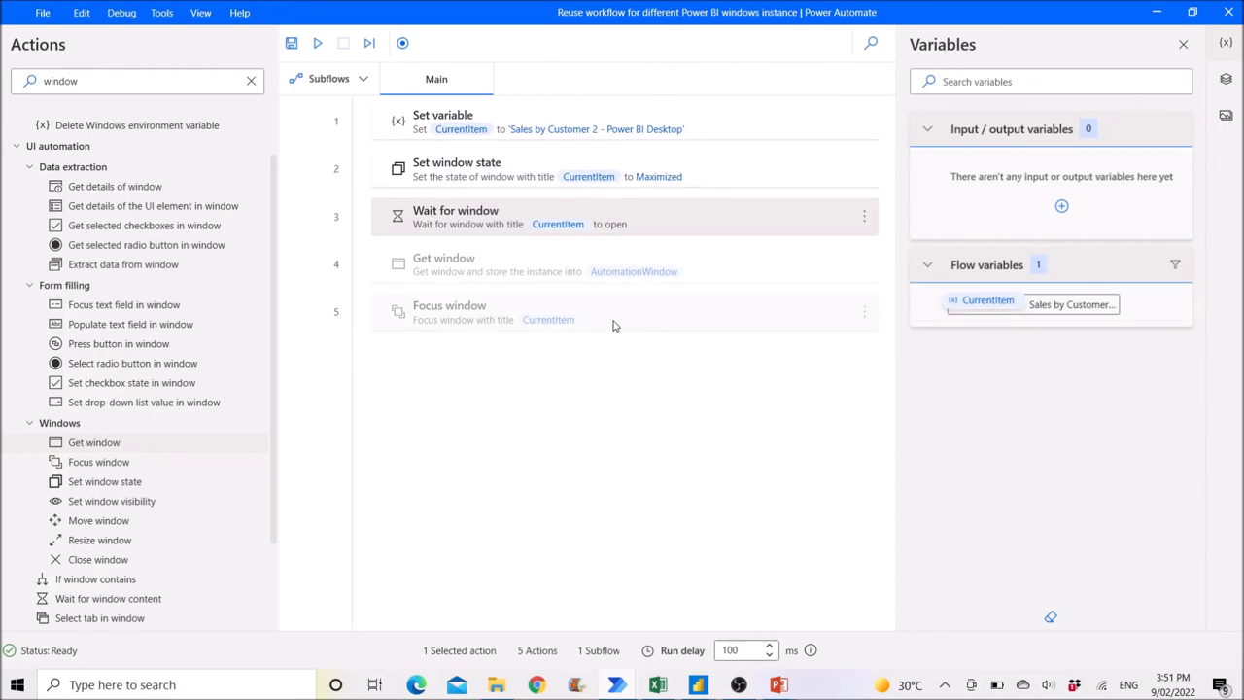
double_click(449, 311)
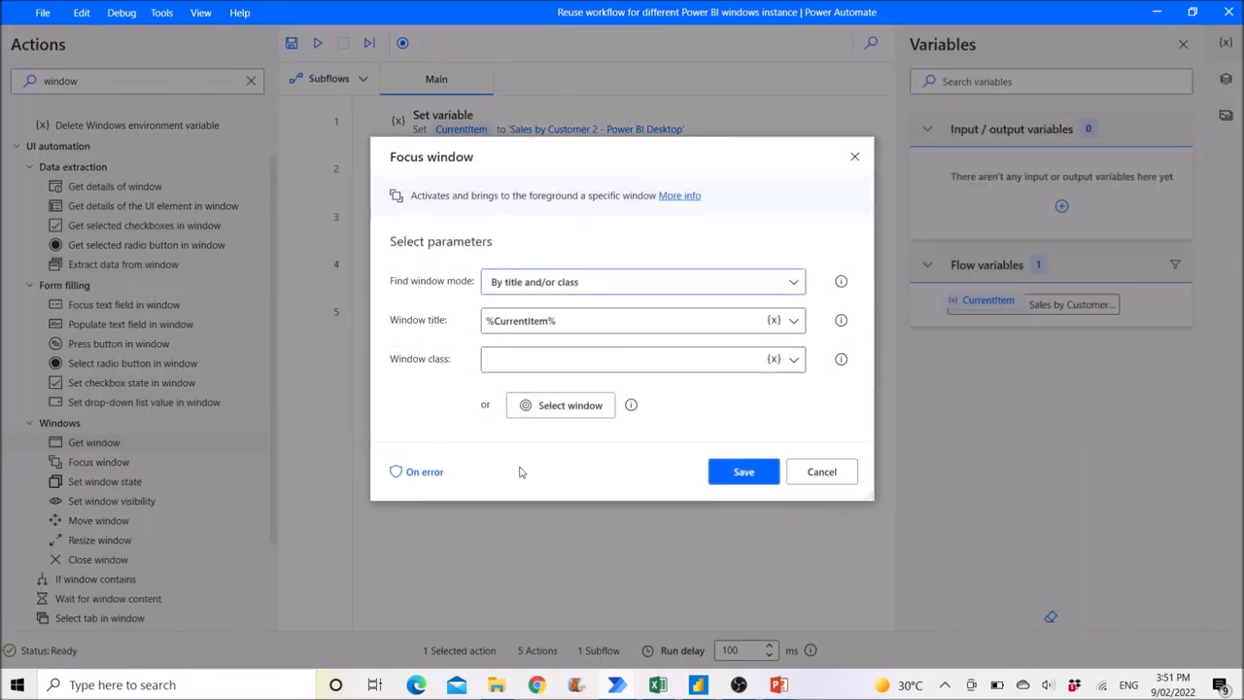
mouse_move(723, 416)
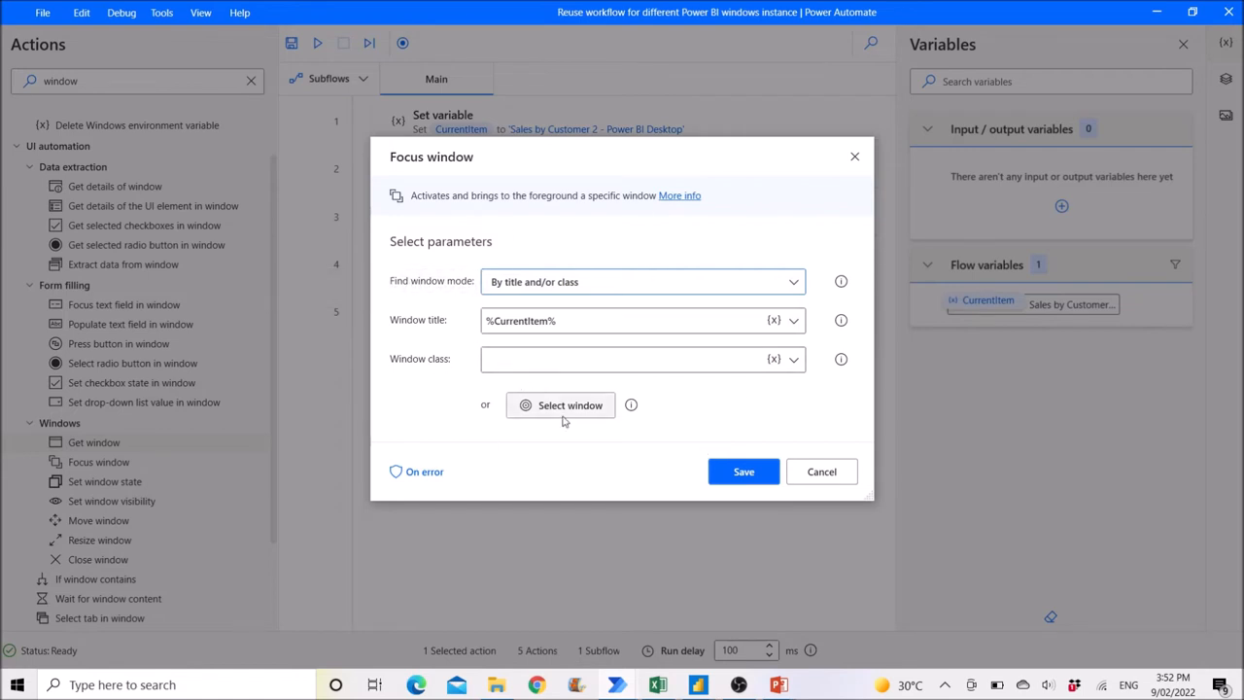
mouse_move(598, 194)
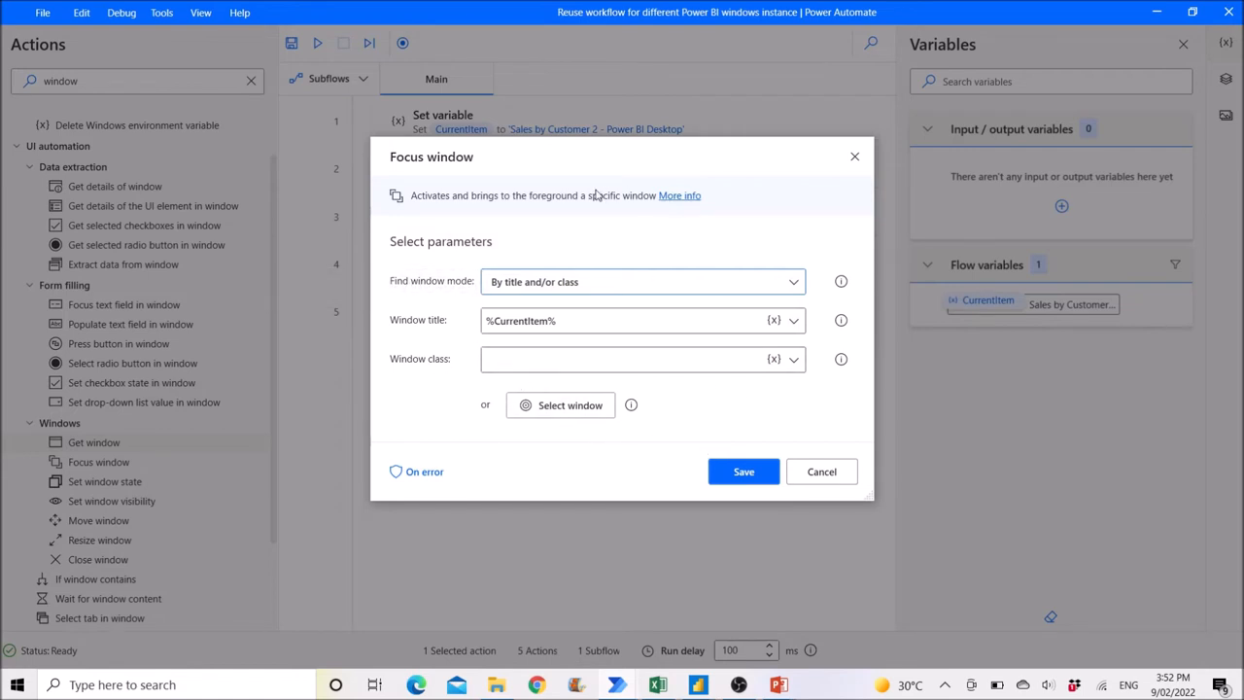
mouse_move(540, 248)
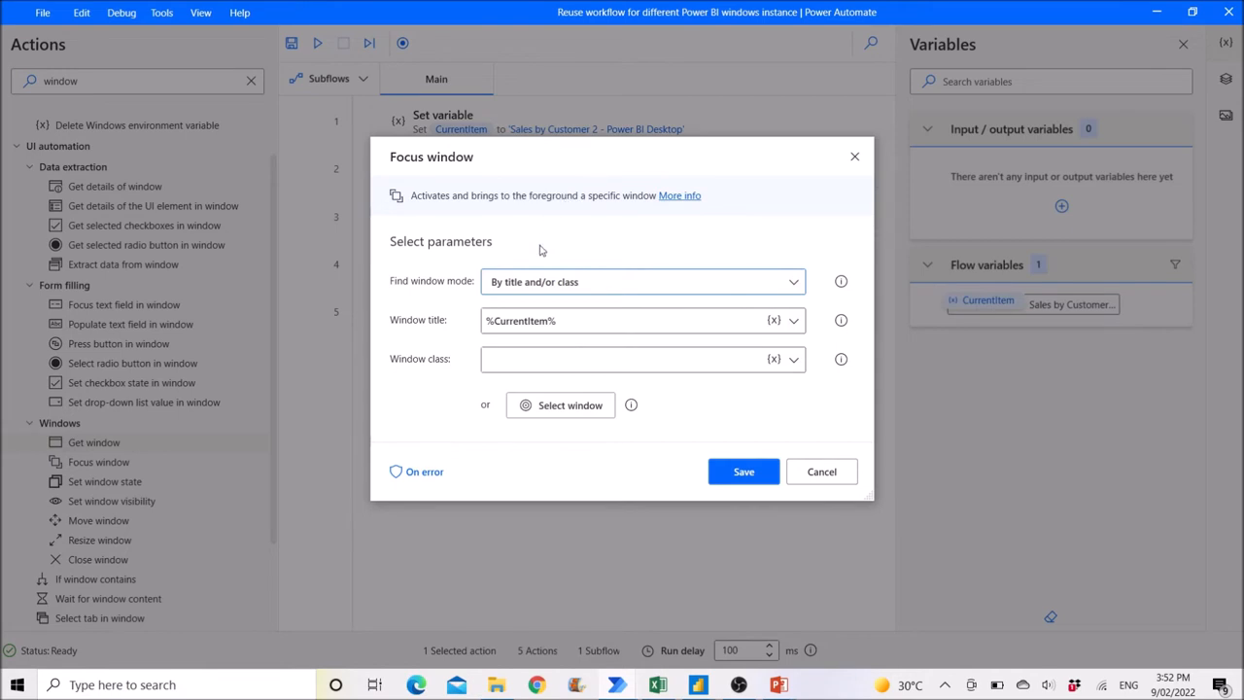
click(743, 473)
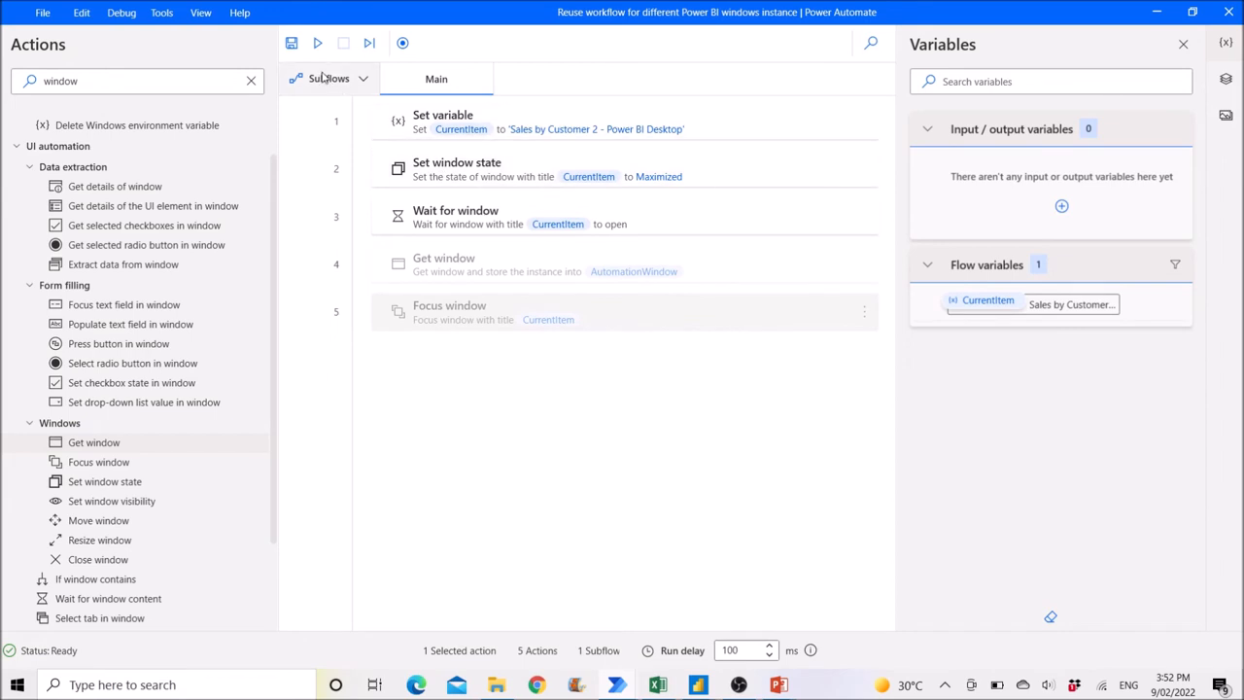
mouse_move(318, 43)
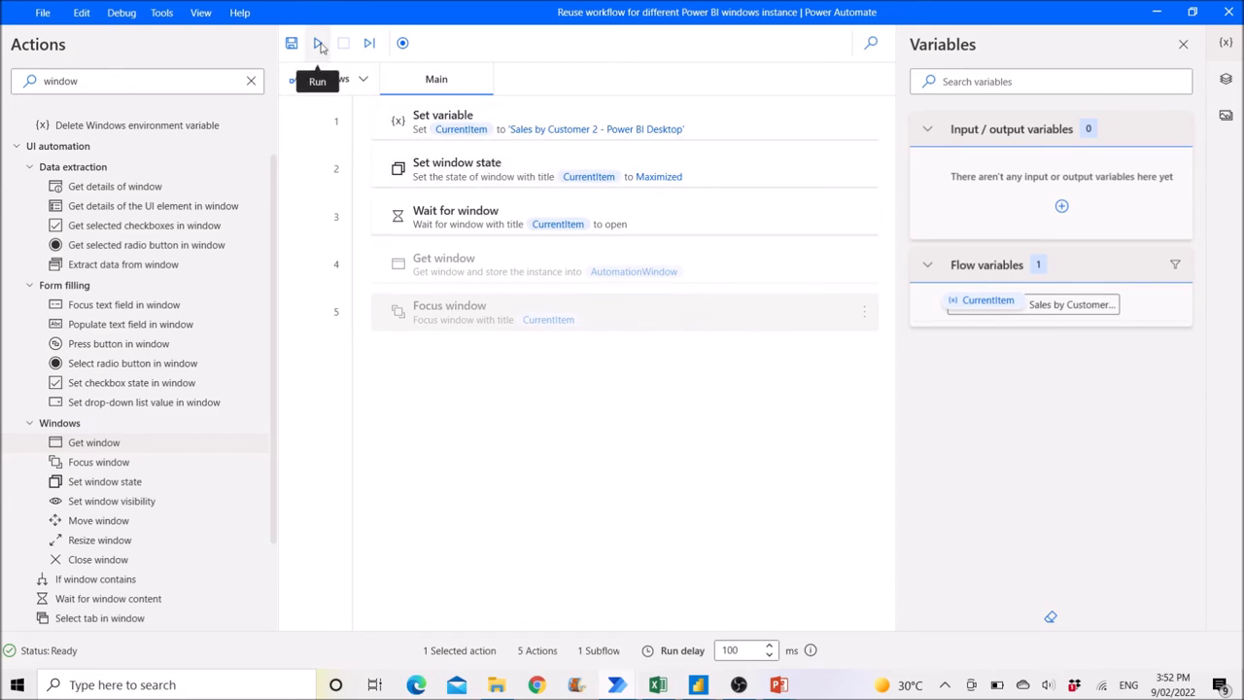
Run the flow so the Sales by Customer 2 report comes to the front maximized
click(319, 42)
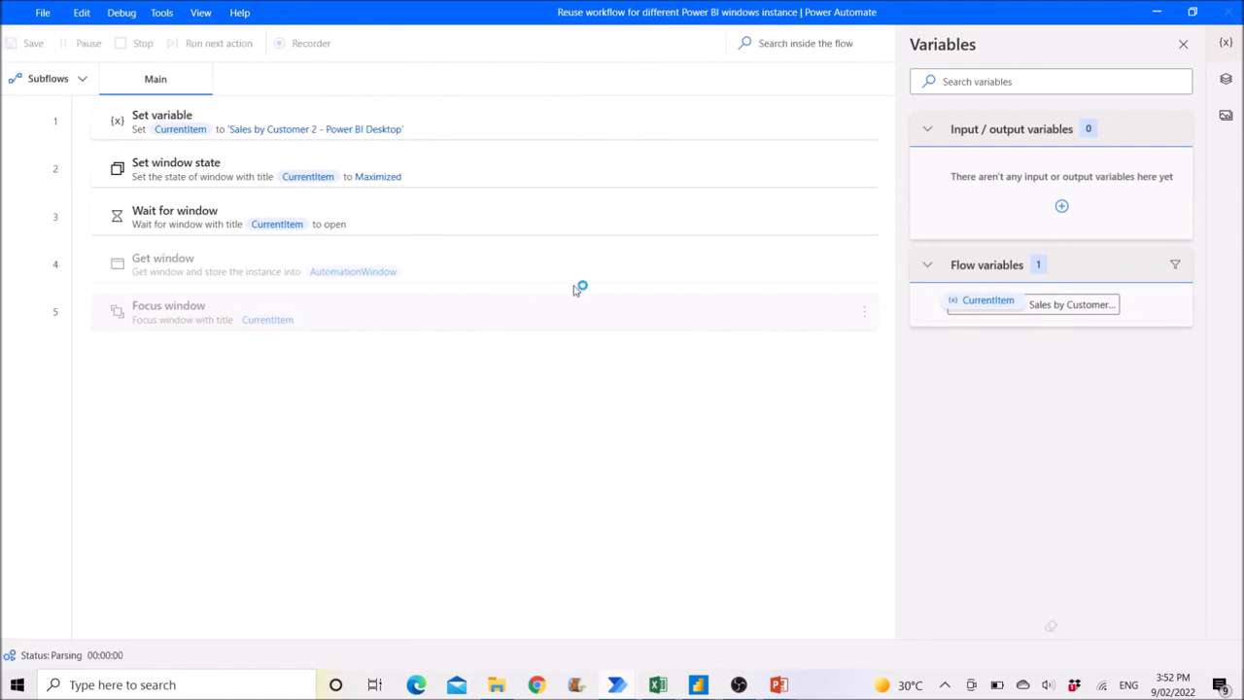
click(217, 43)
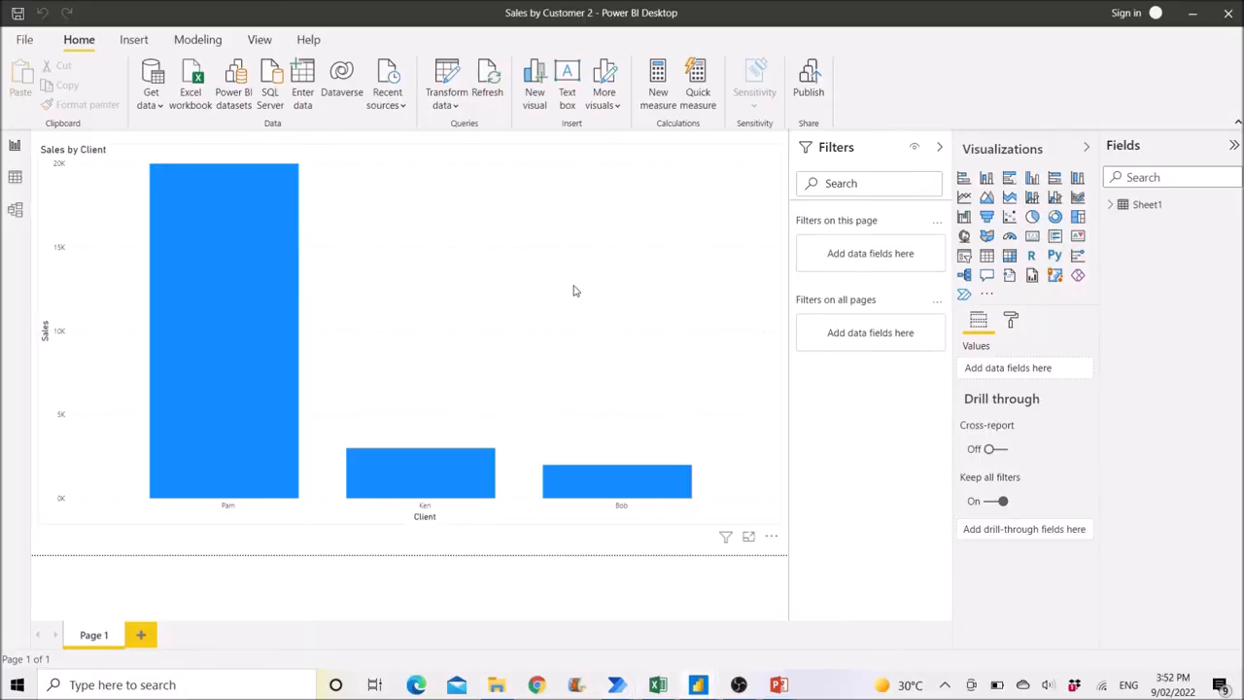
mouse_move(567, 82)
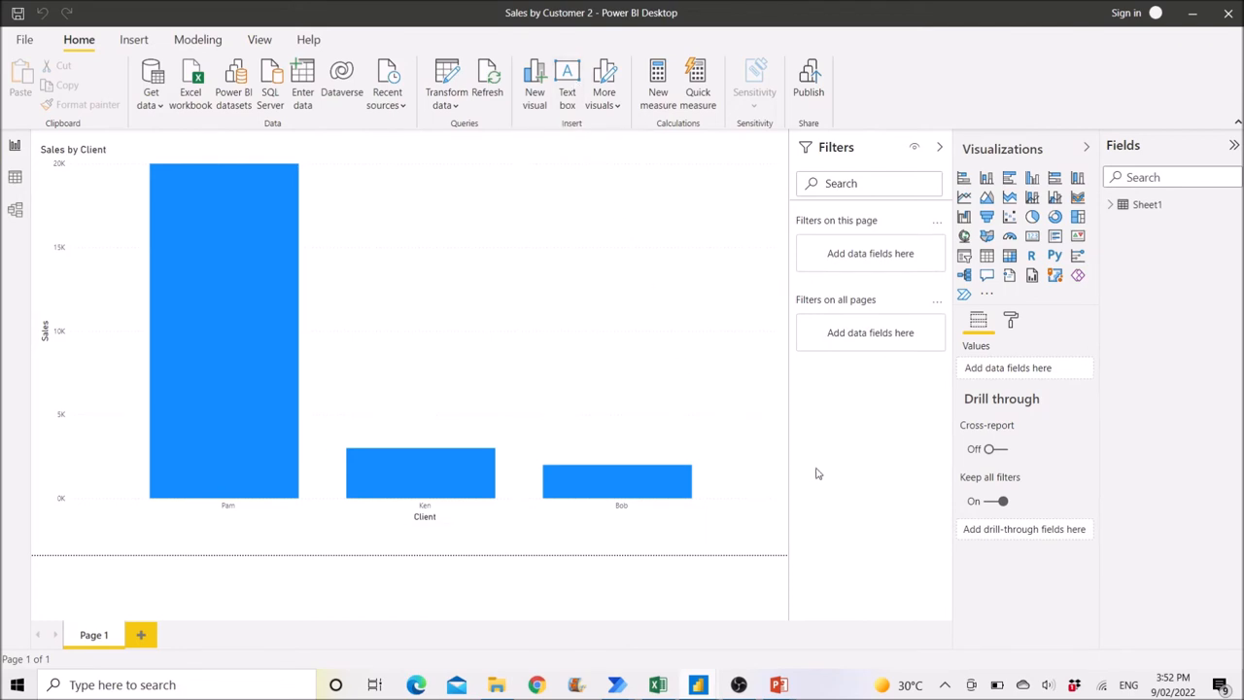
mouse_move(711, 673)
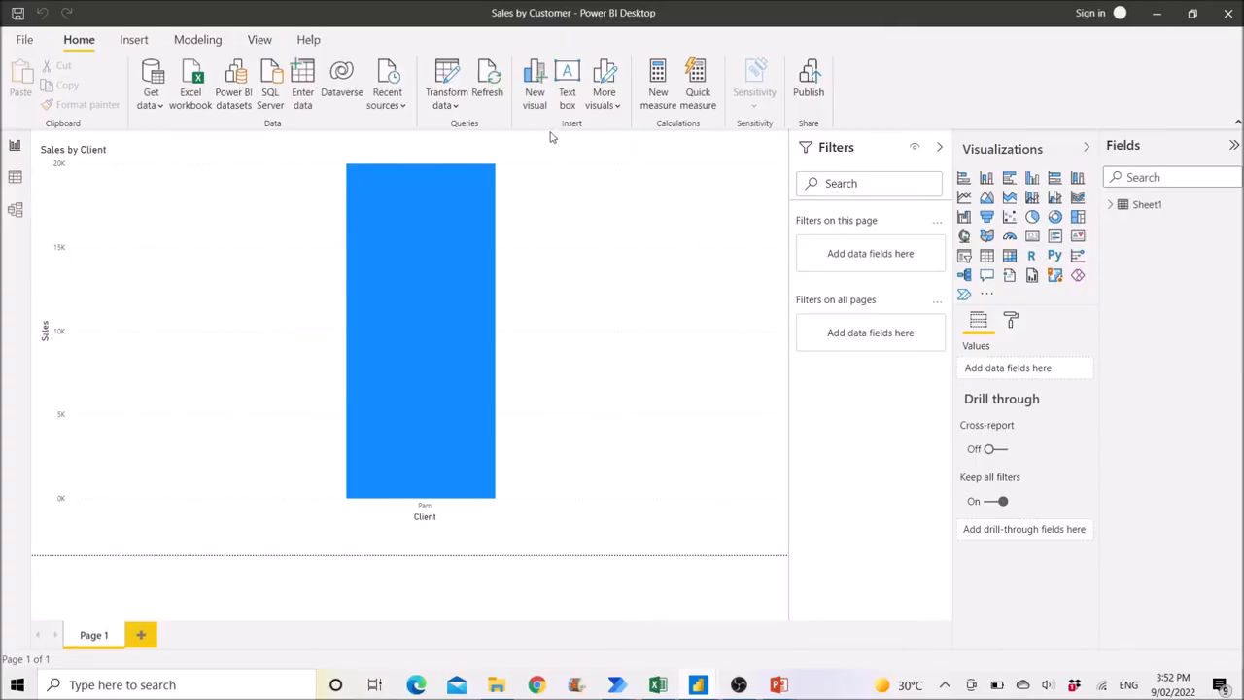
mouse_move(1181, 27)
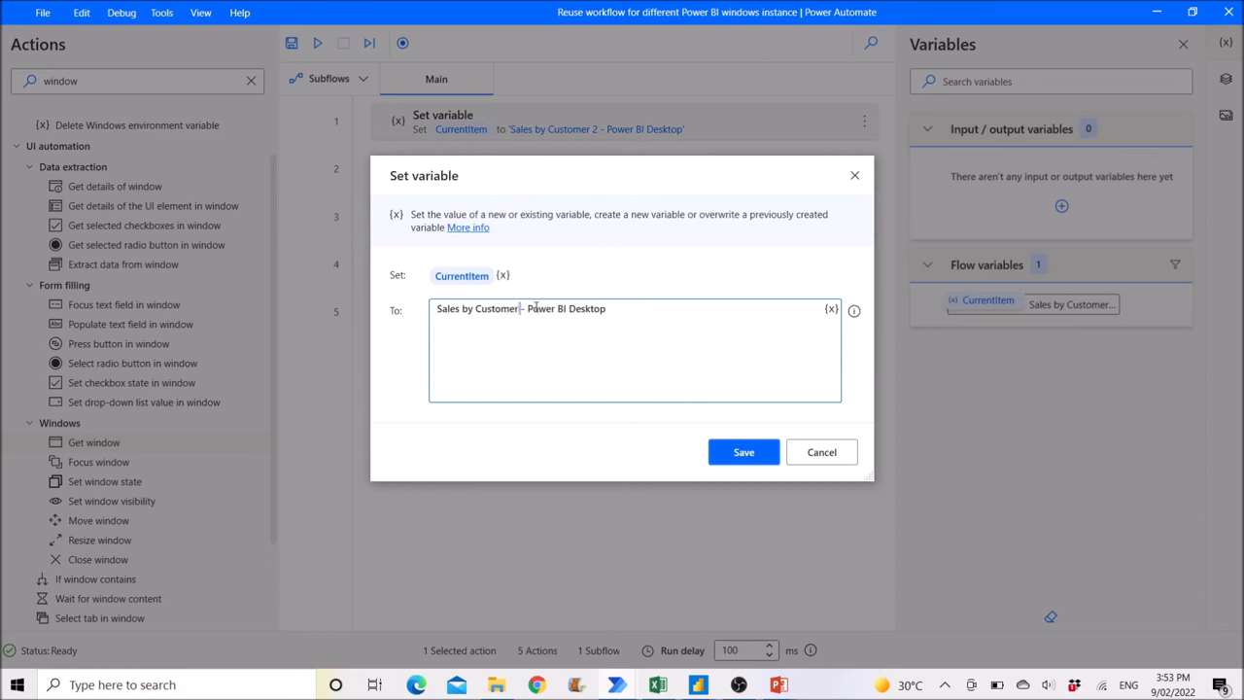
Select the '2' in the CurrentItem value so it can read 'Sales by Customer - Power BI Desktop'
drag(521, 307, 604, 307)
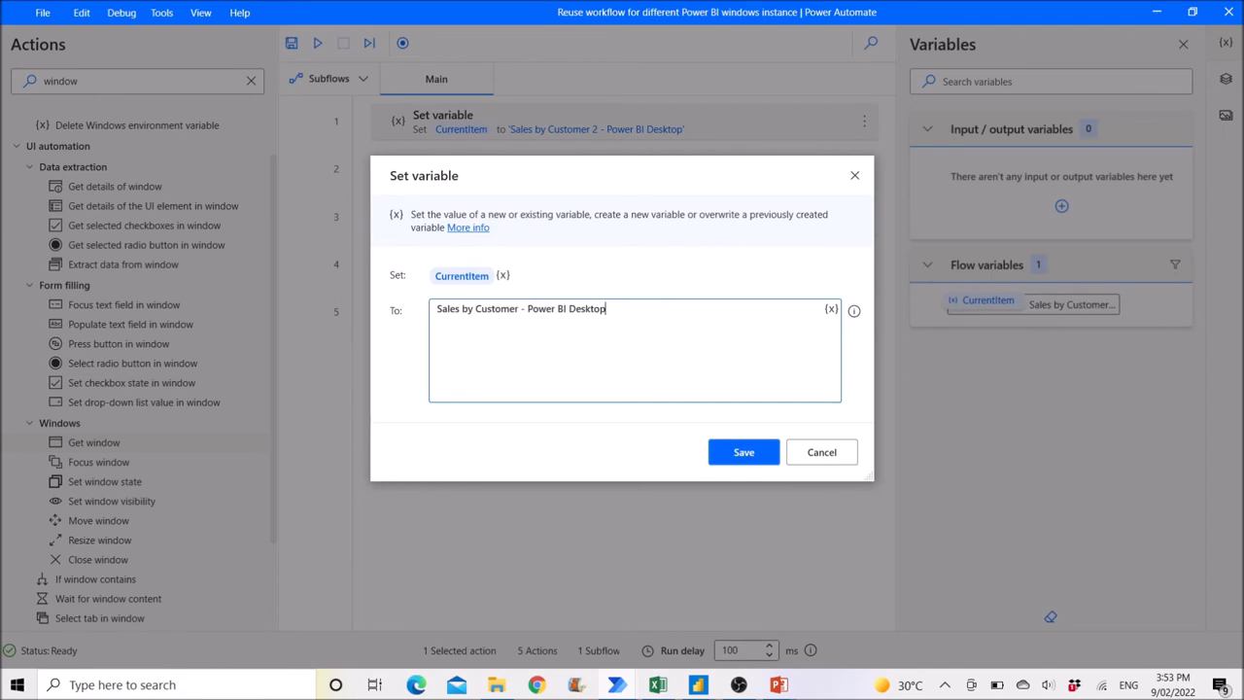
mouse_move(622, 374)
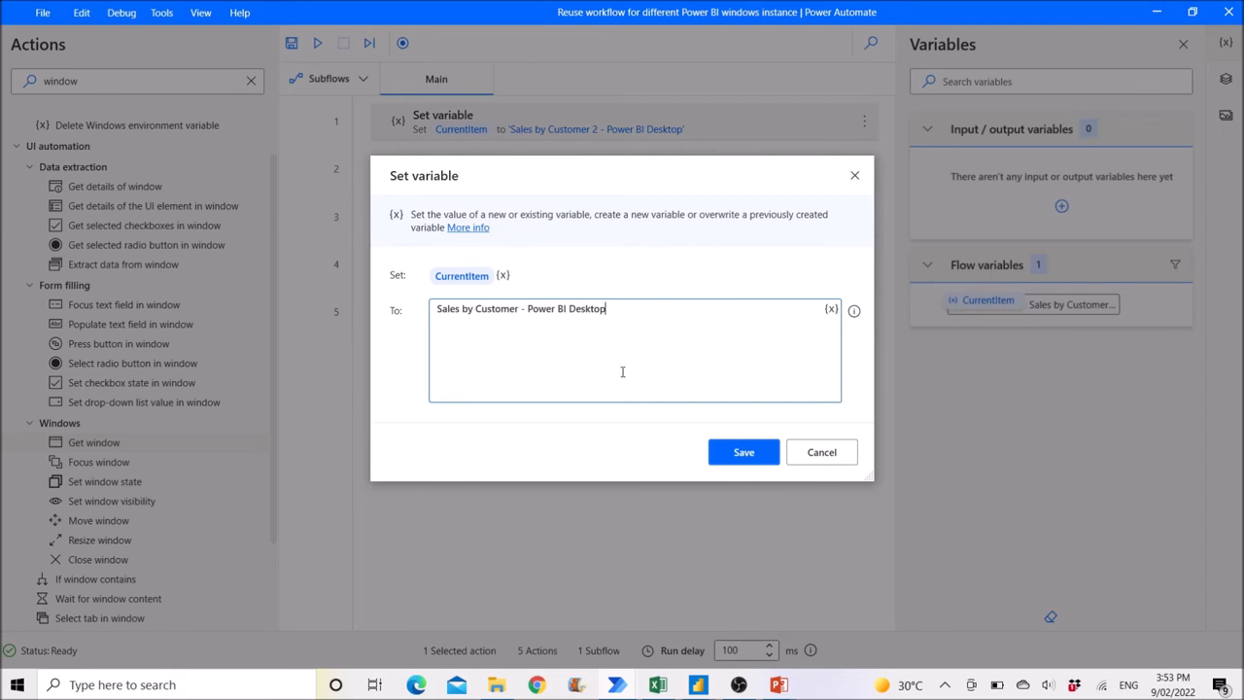
mouse_move(539, 354)
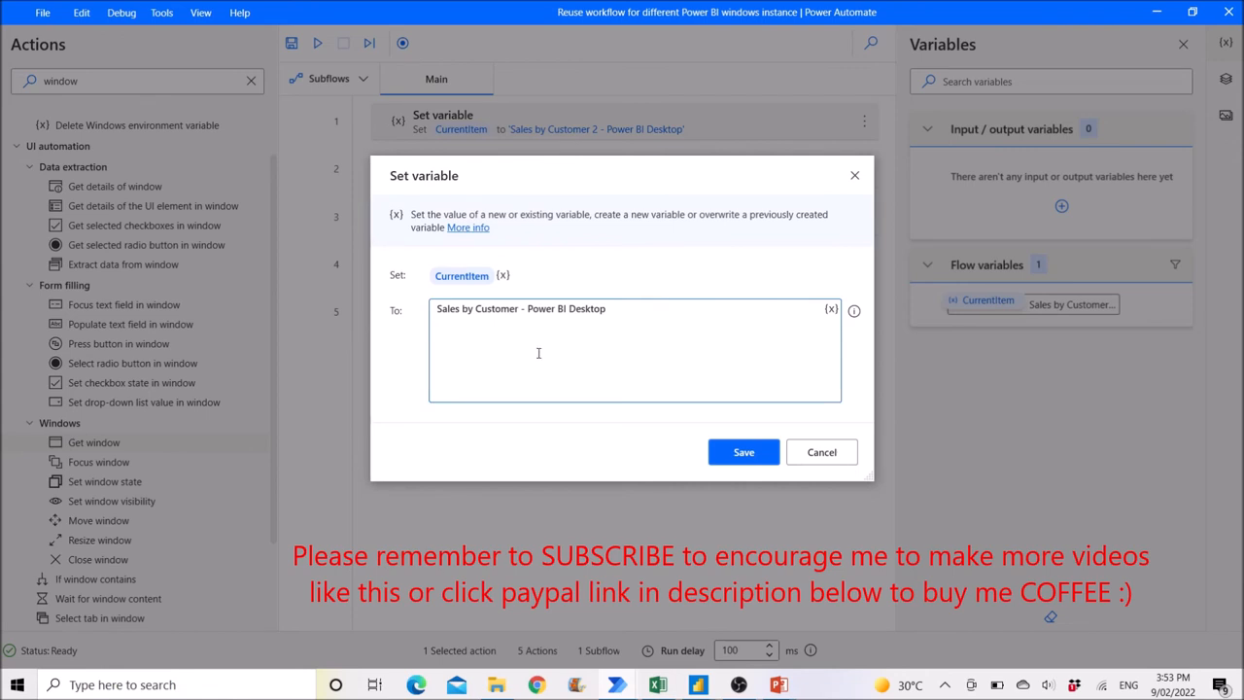
mouse_move(435, 322)
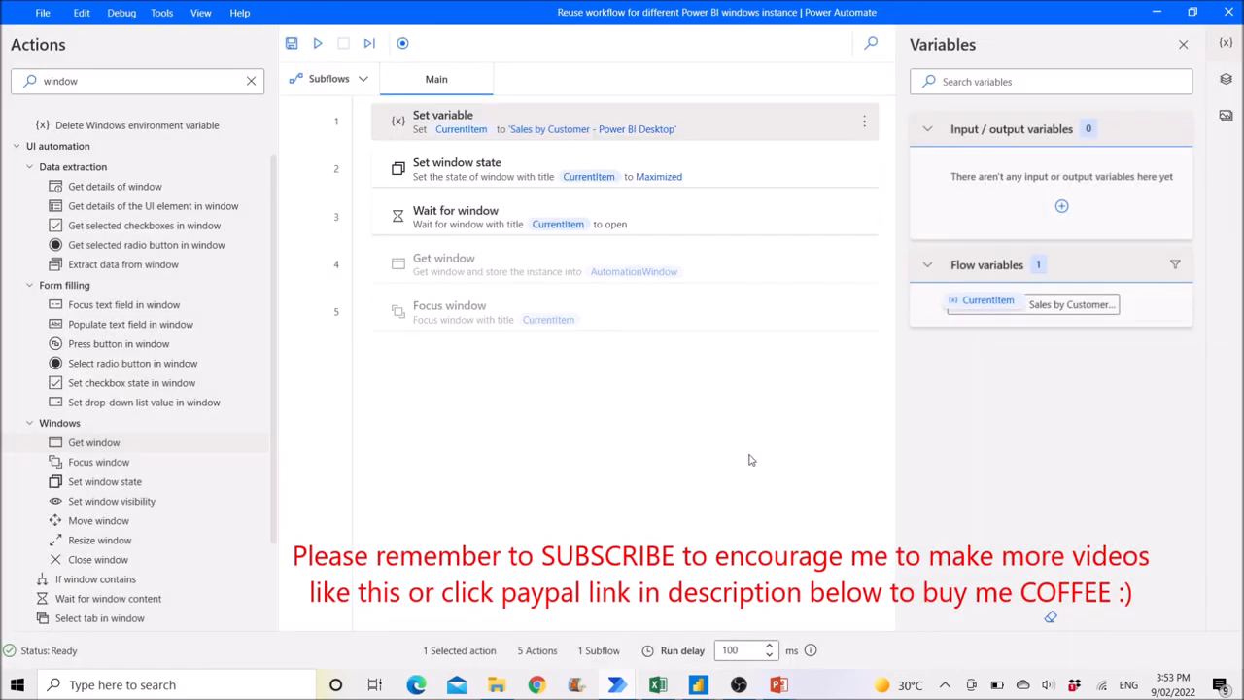
mouse_move(764, 463)
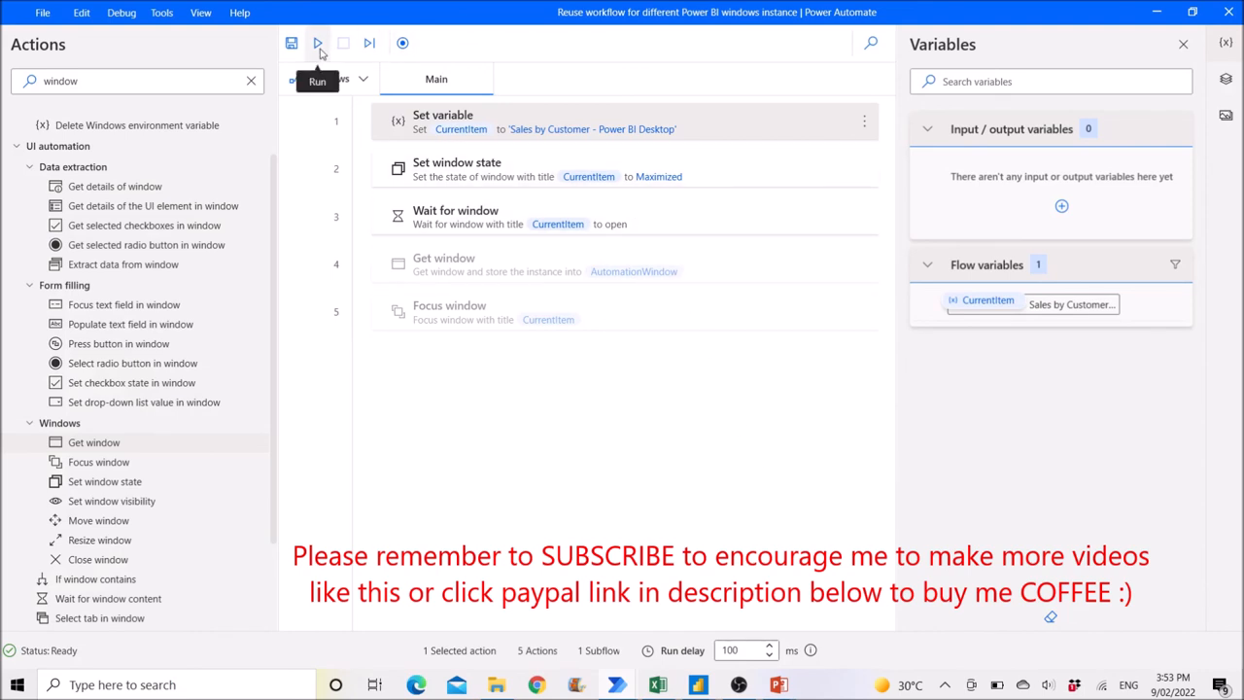
Run the updated flow so the single-bar Sales by Customer report fills the screen
click(319, 43)
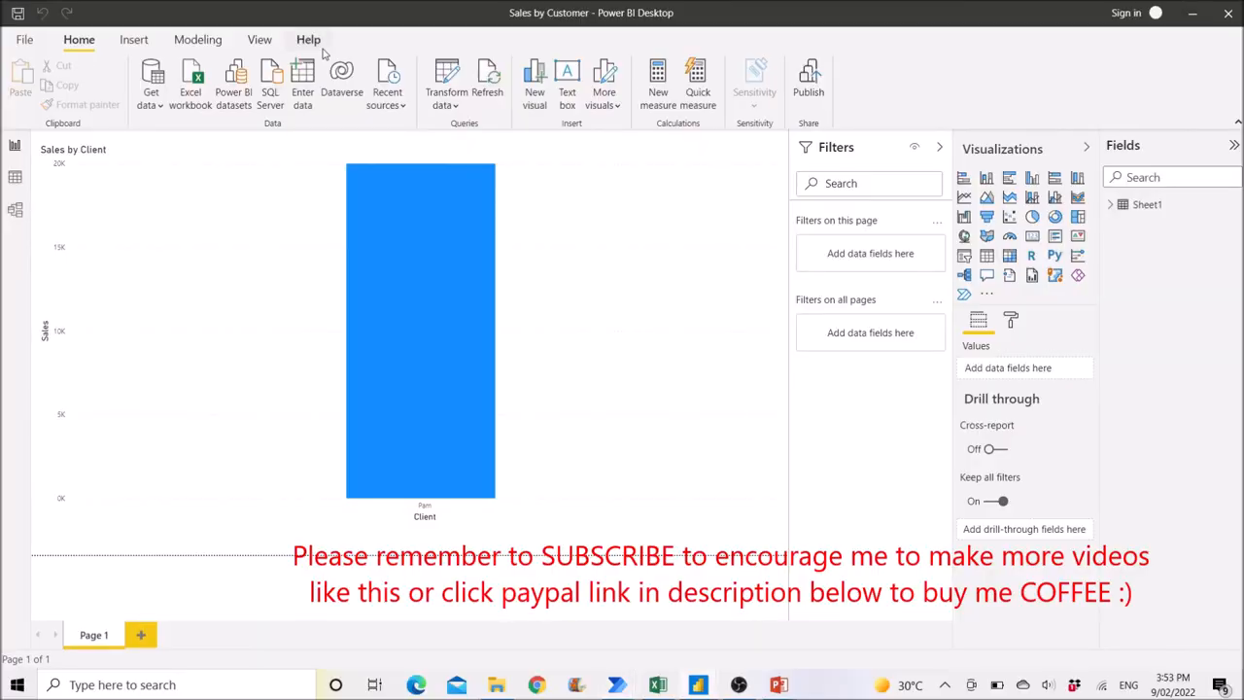
mouse_move(583, 27)
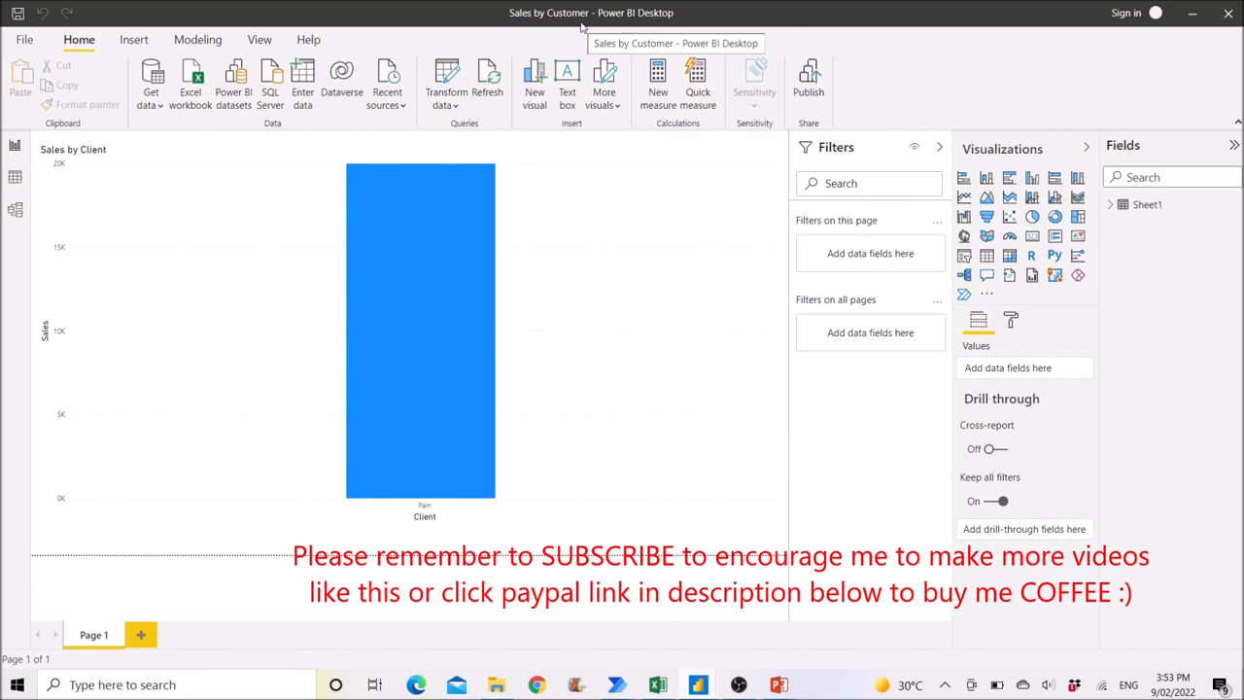
mouse_move(626, 41)
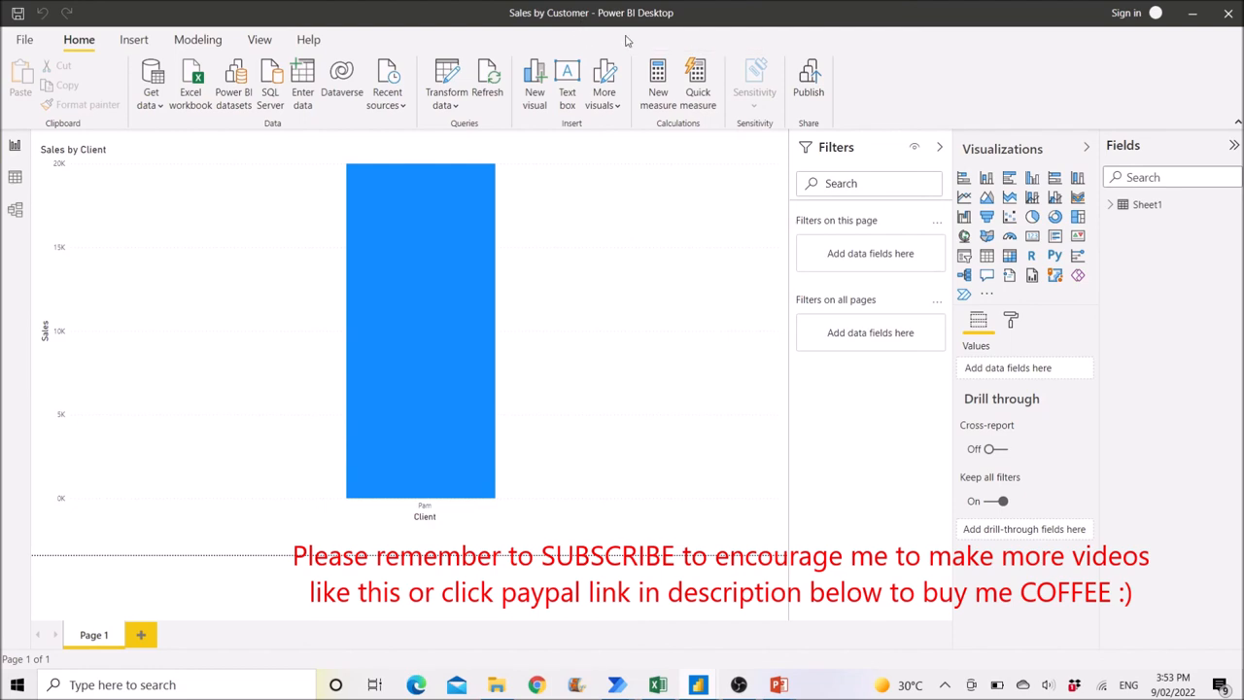